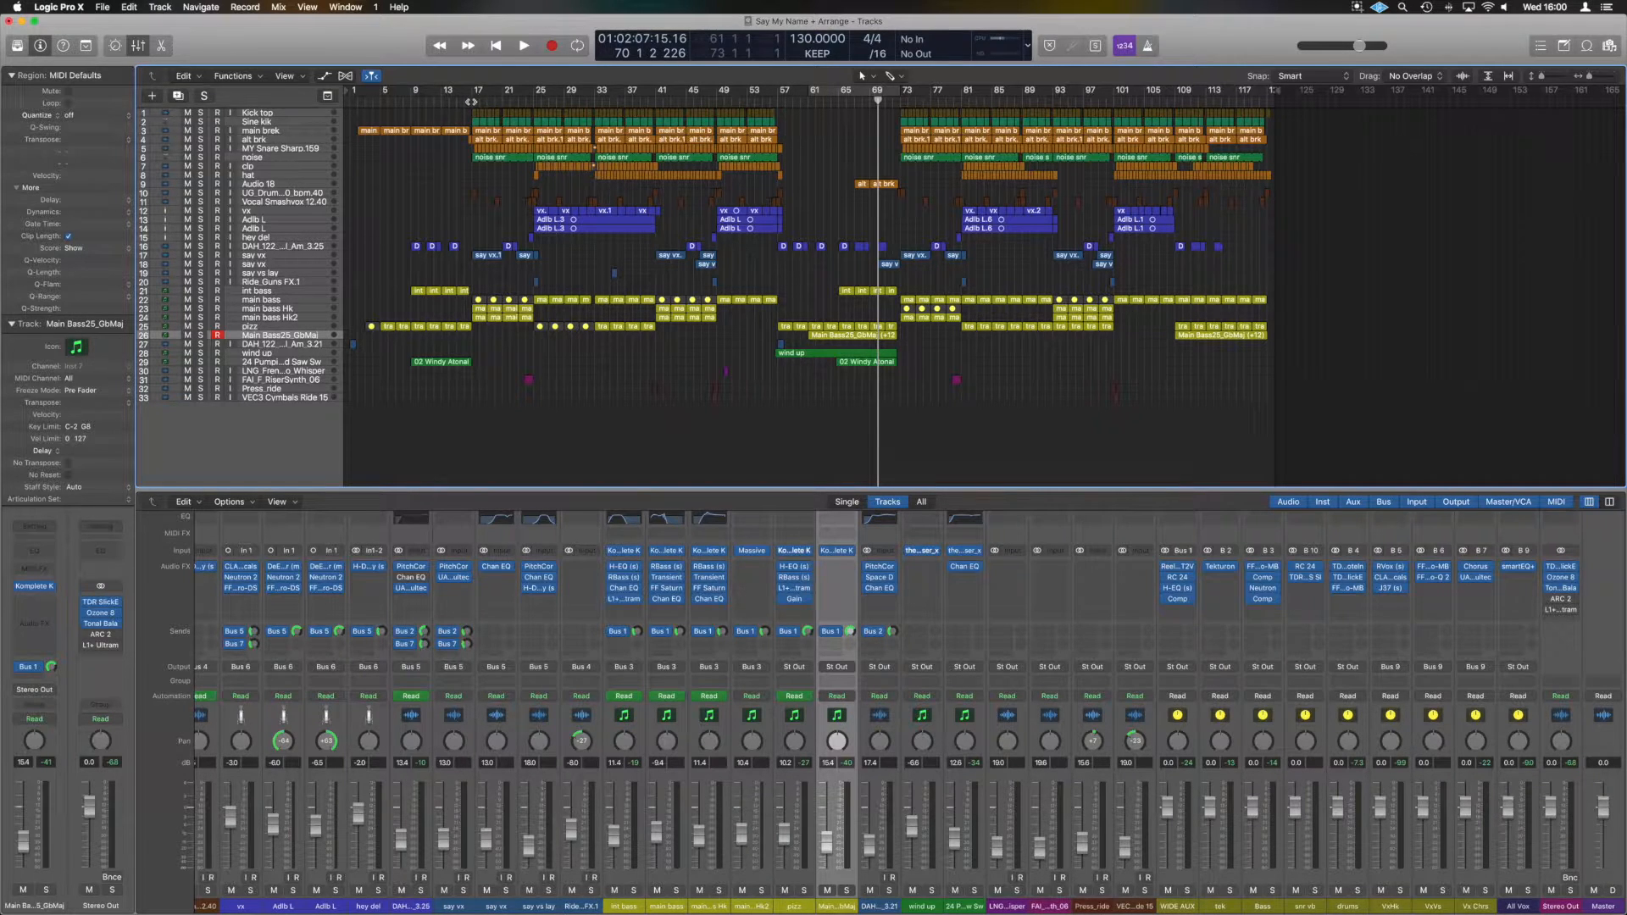
- Move the playhead to bar 17, then start and stop playback there
left_click(473, 102)
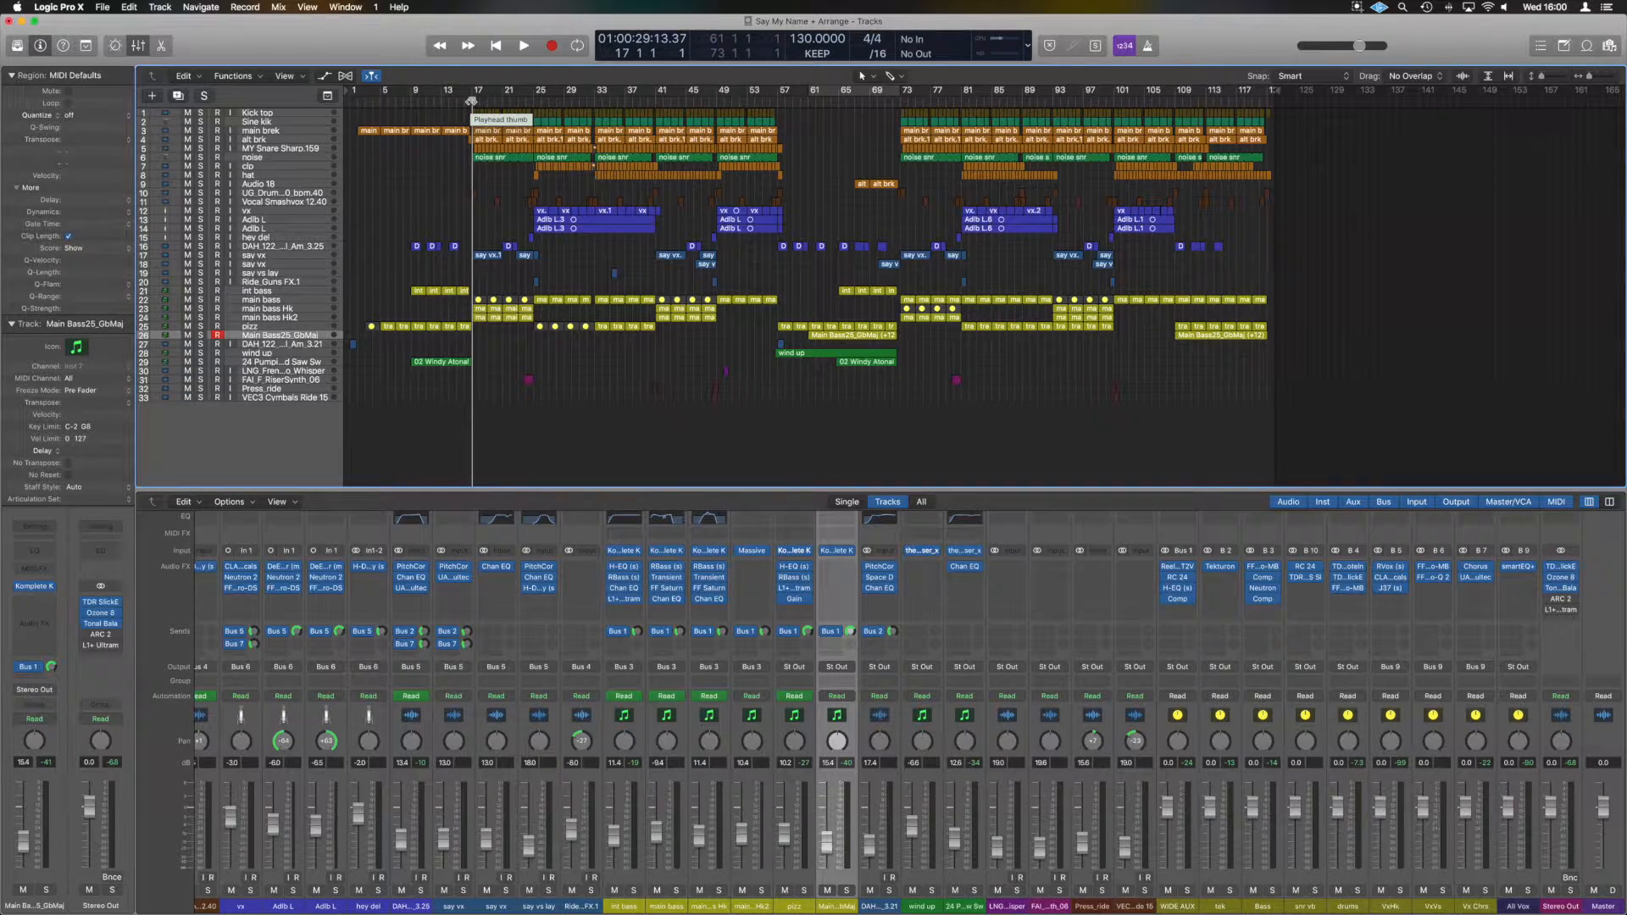
left_click(522, 45)
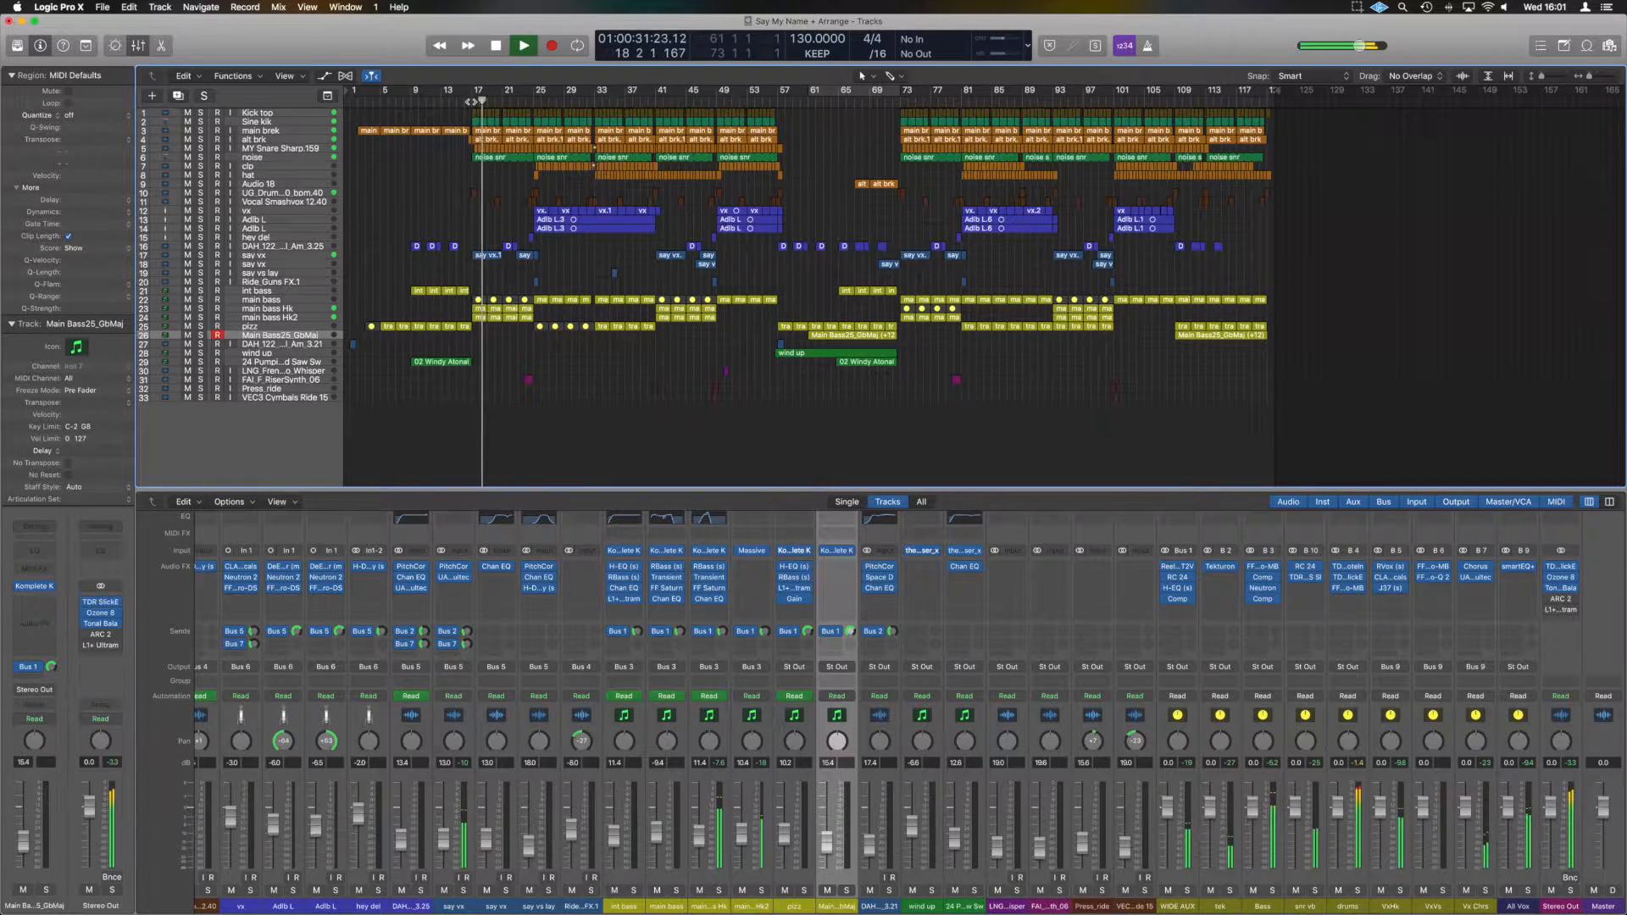
left_click(522, 45)
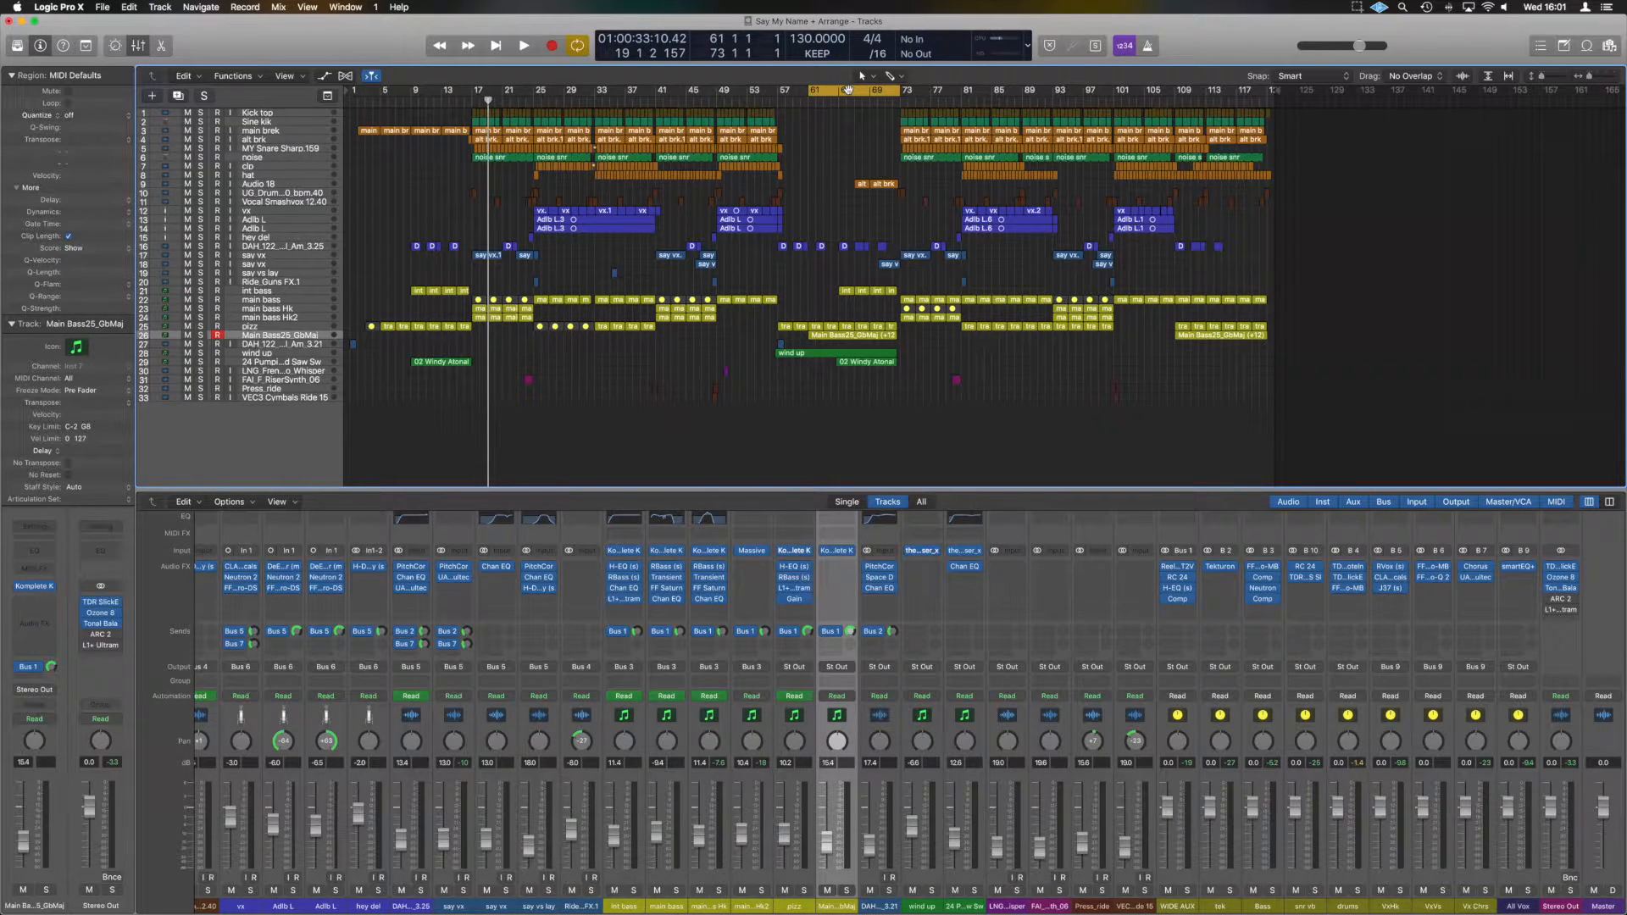
mouse_move(847, 463)
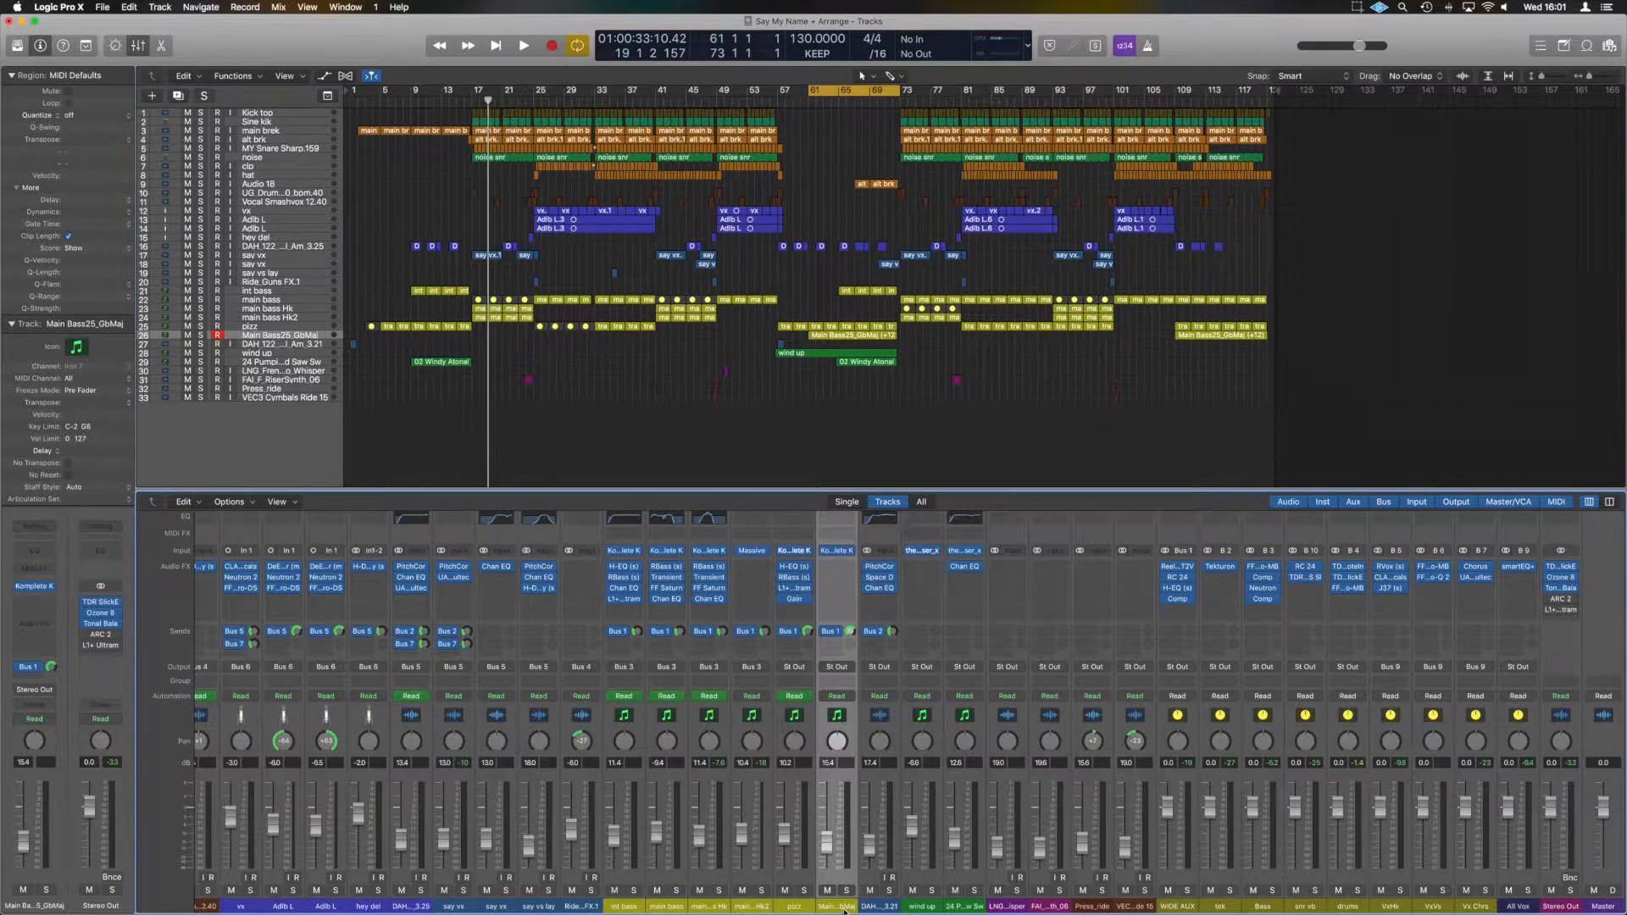
mouse_move(995, 466)
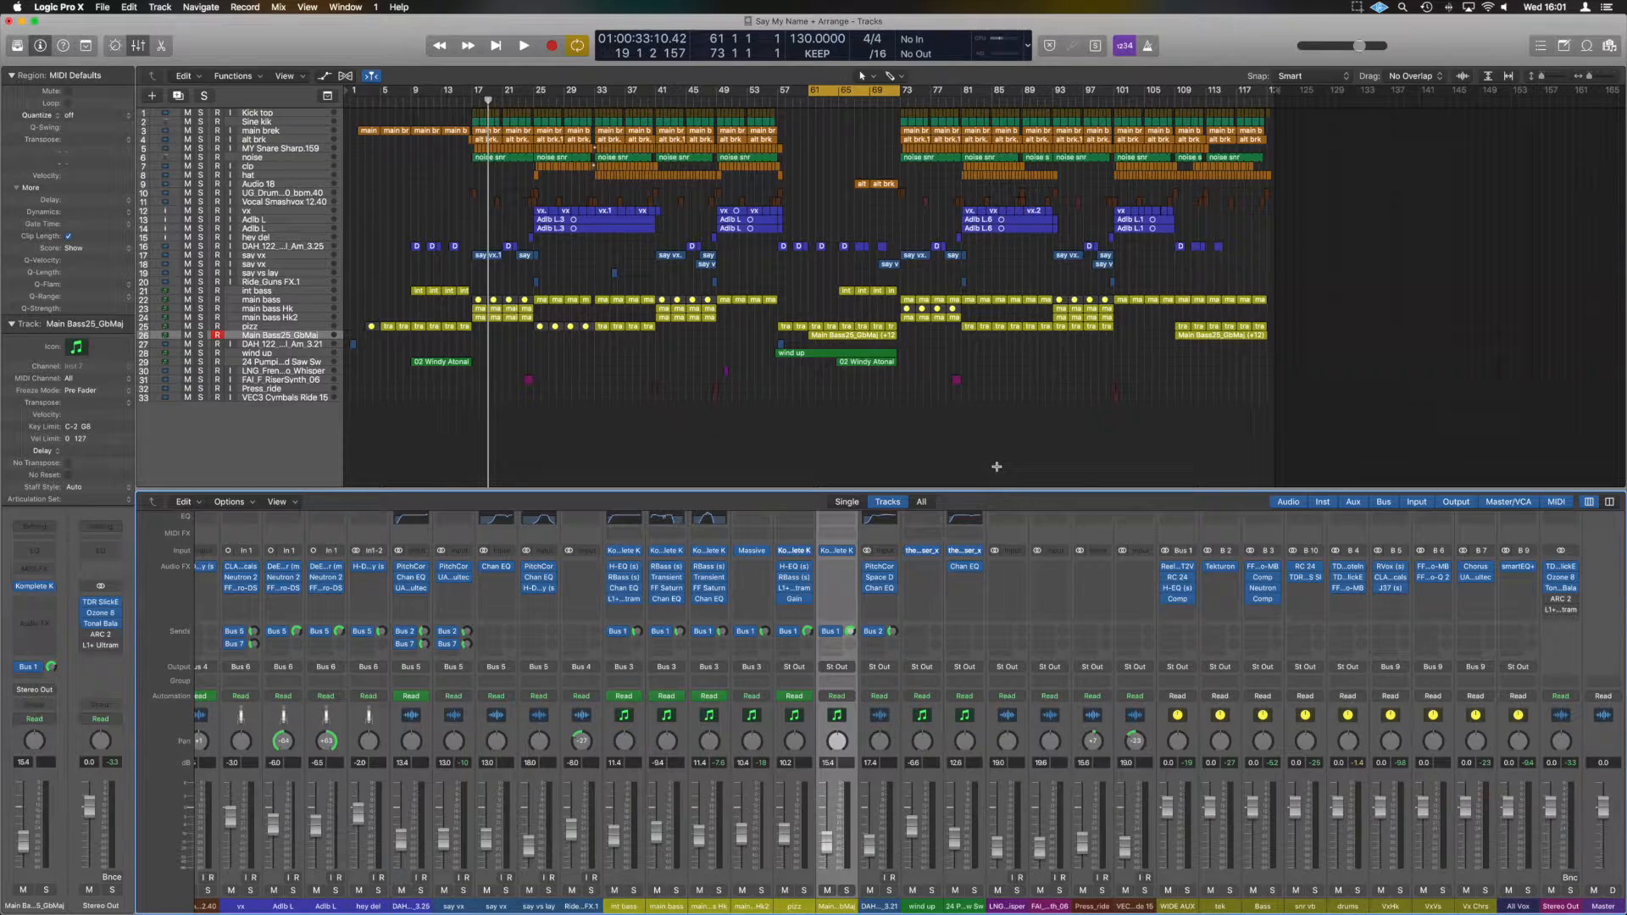
- Play the looped section from bar 61 to bar 73
left_click(522, 45)
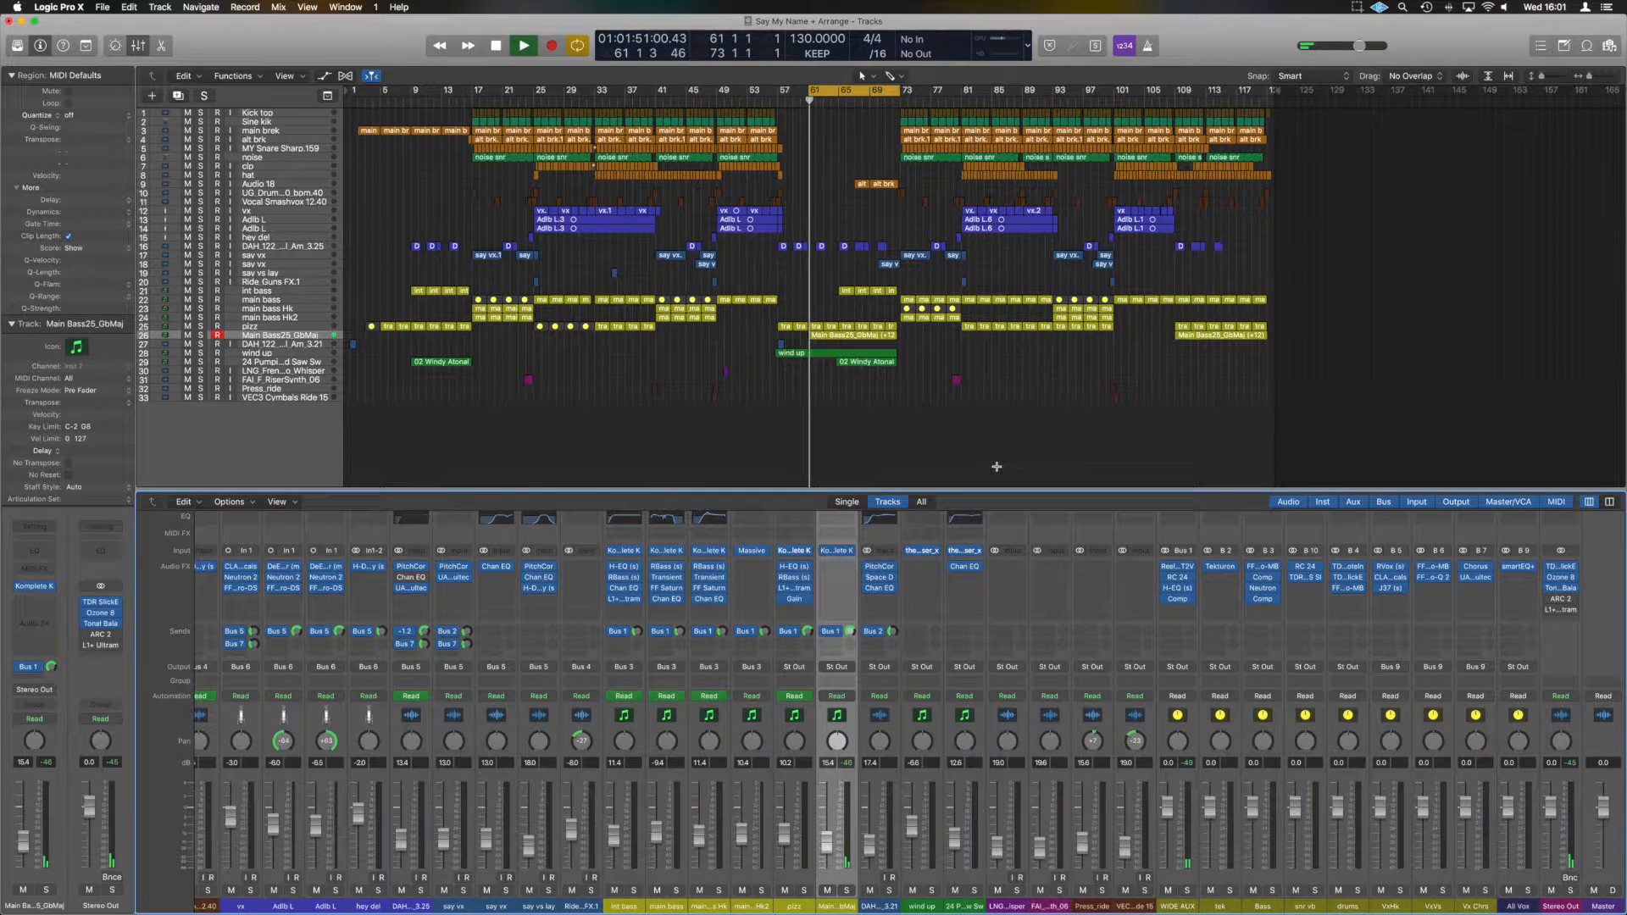
left_click(522, 45)
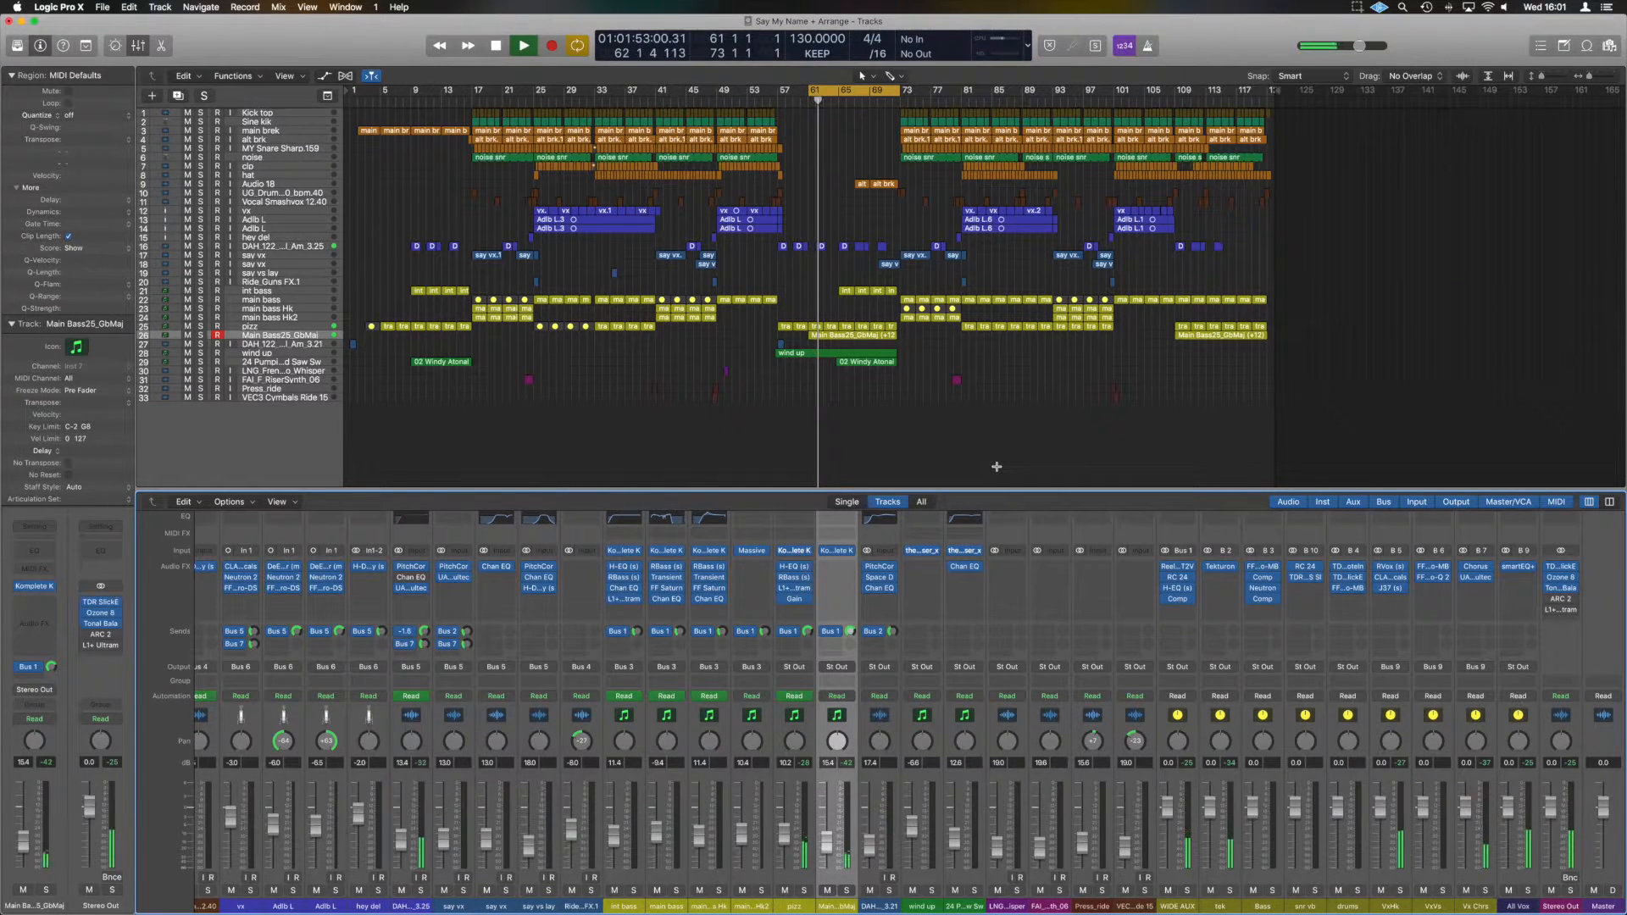
left_click(522, 45)
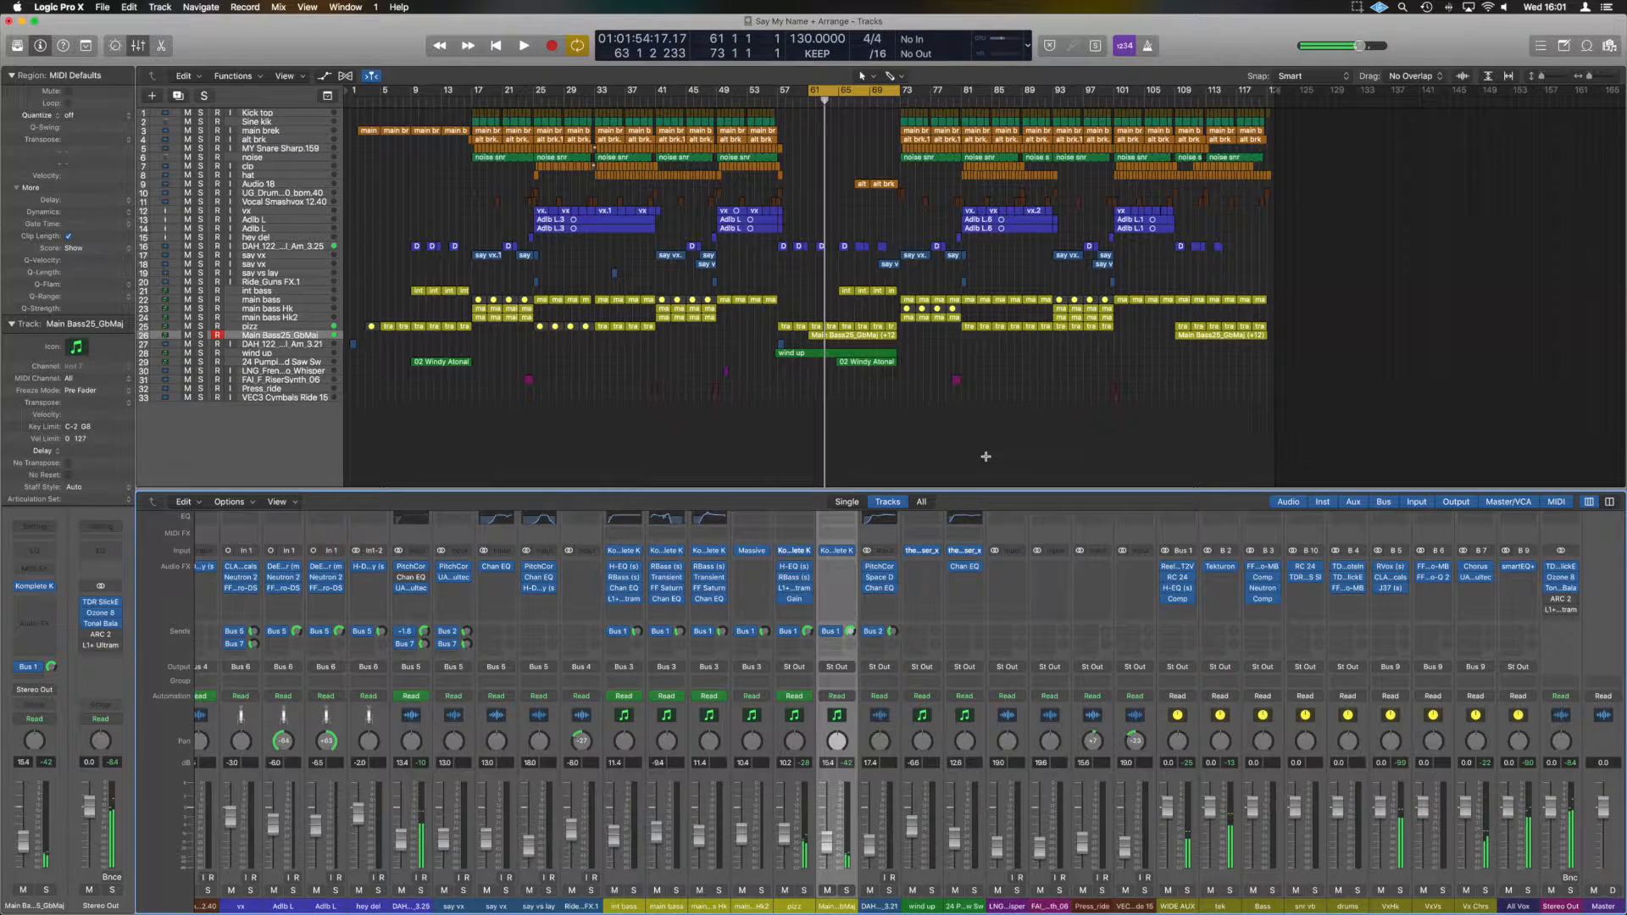
left_click(841, 563)
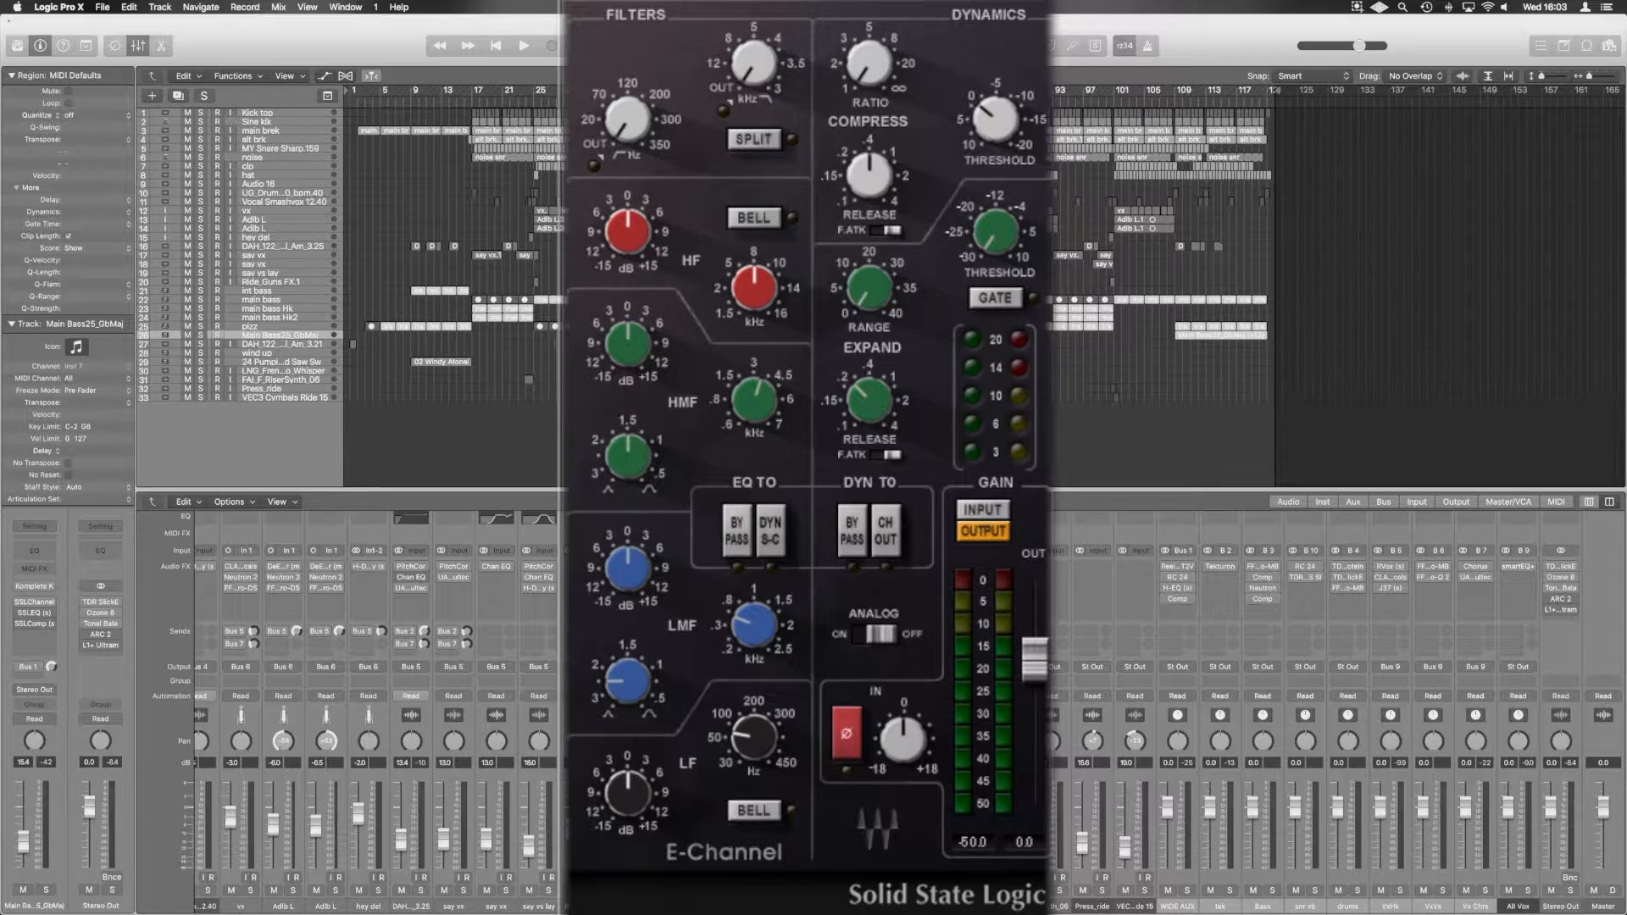
mouse_move(565, 189)
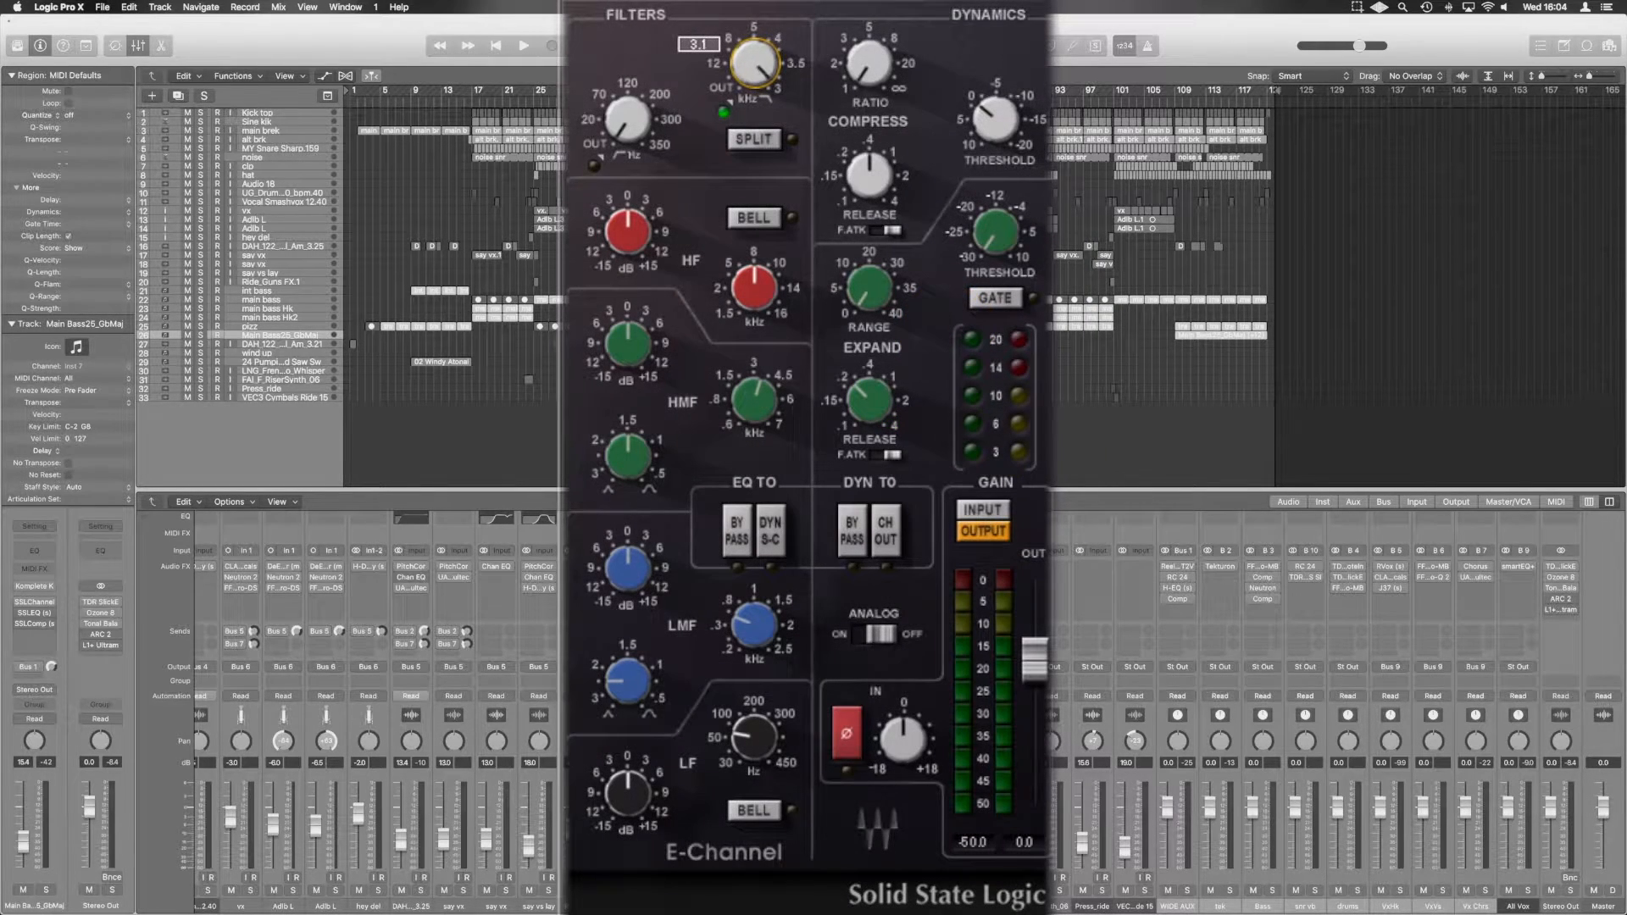
left_click(697, 43)
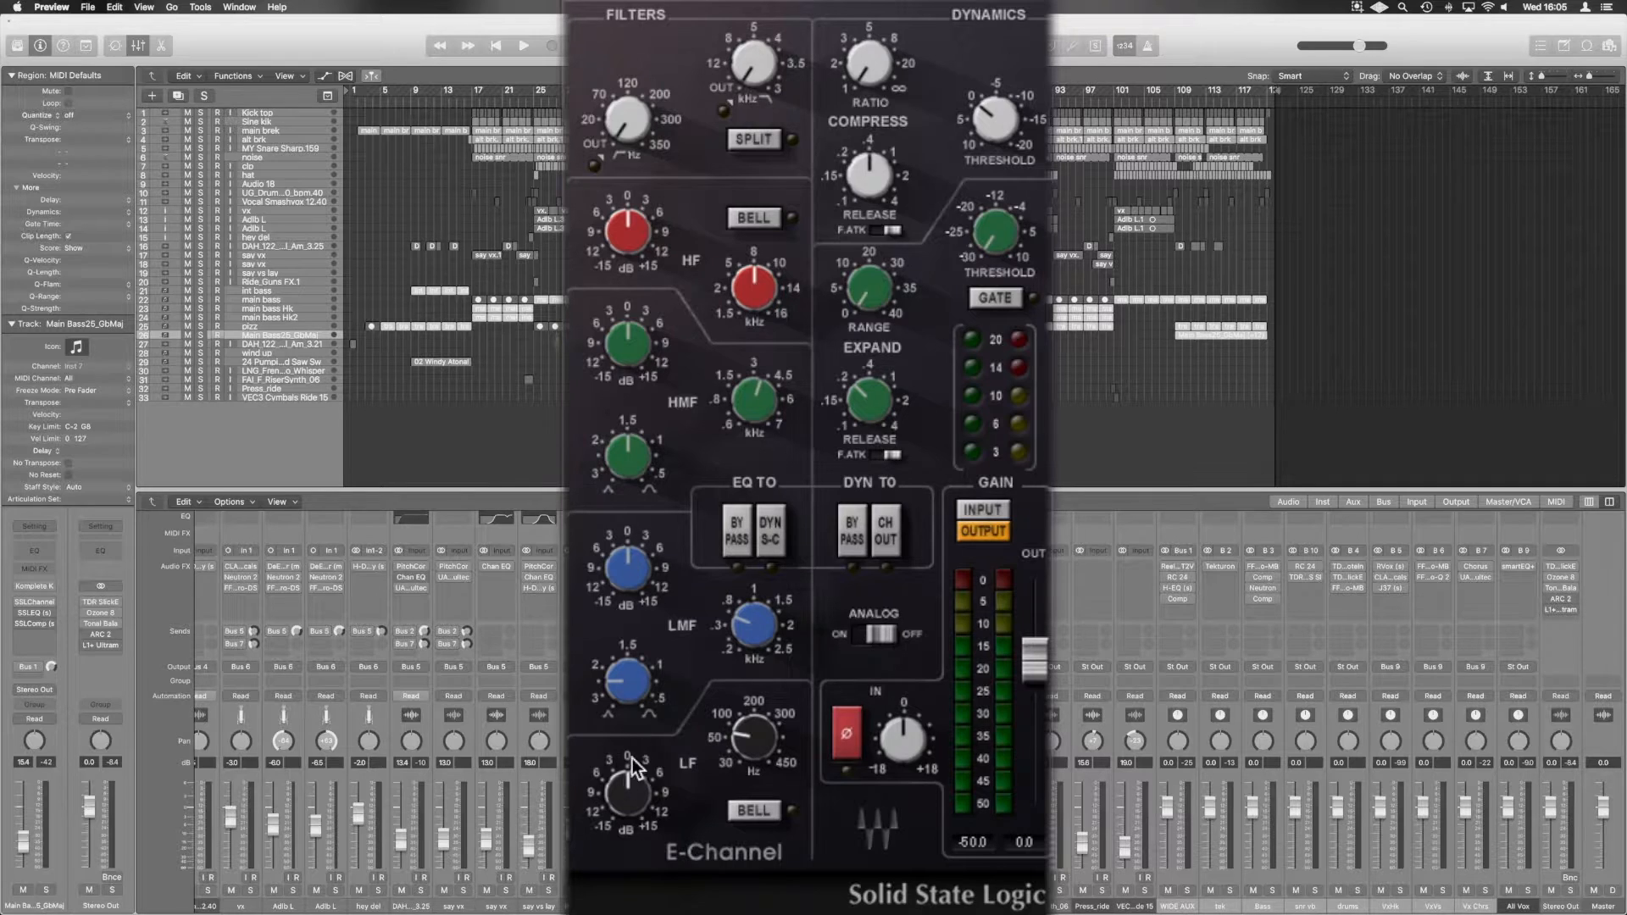
mouse_move(752, 836)
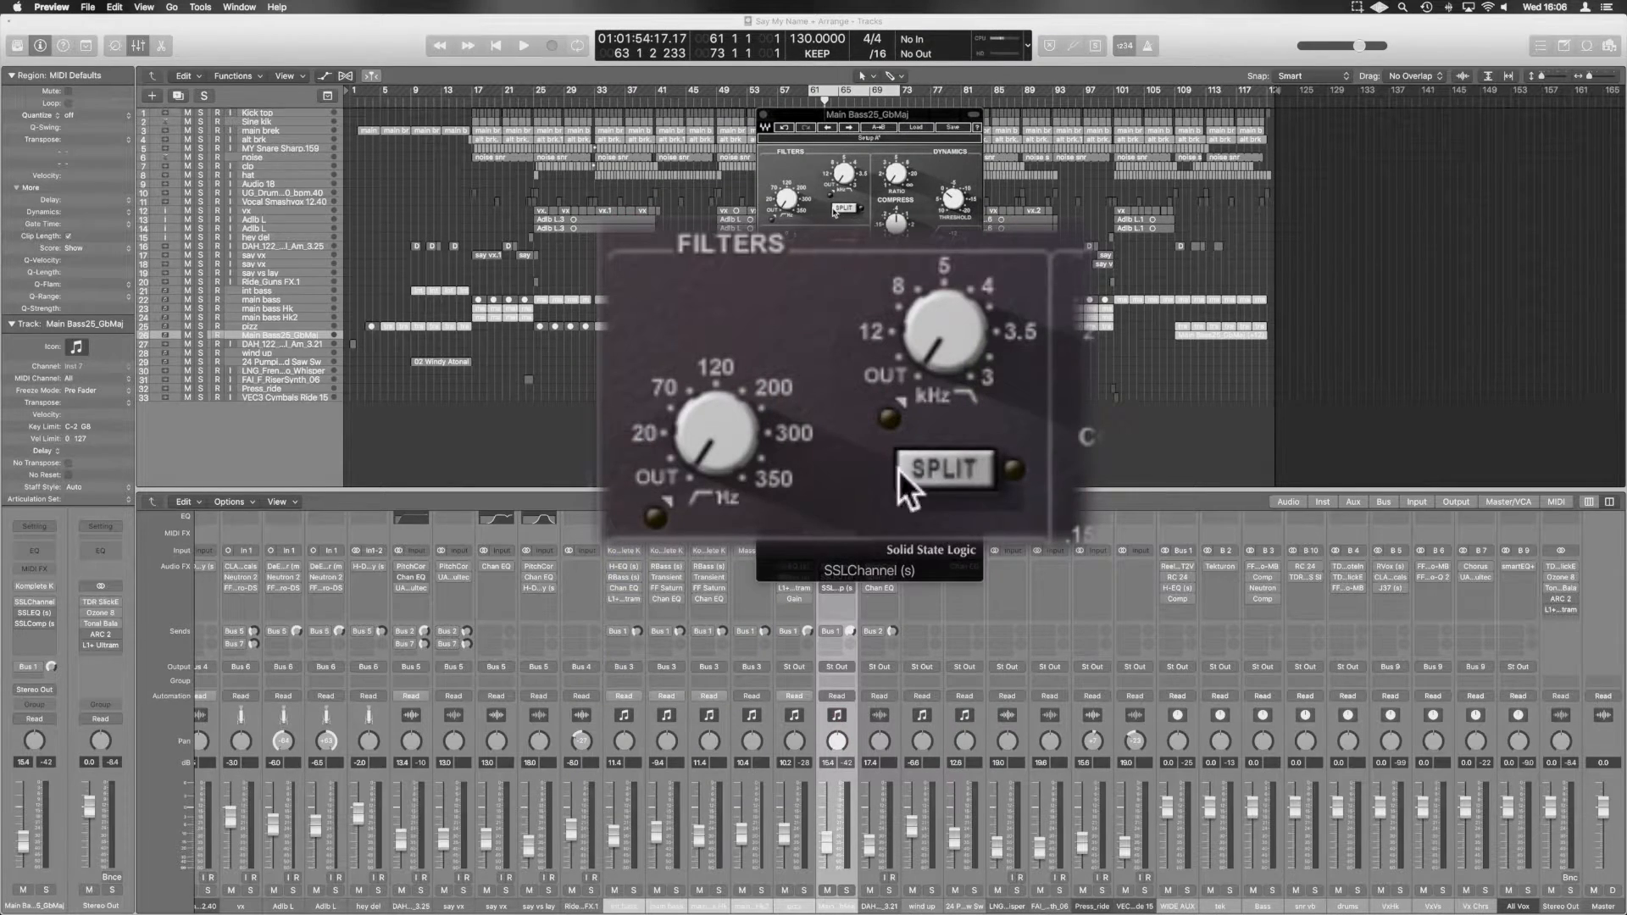
mouse_move(944, 496)
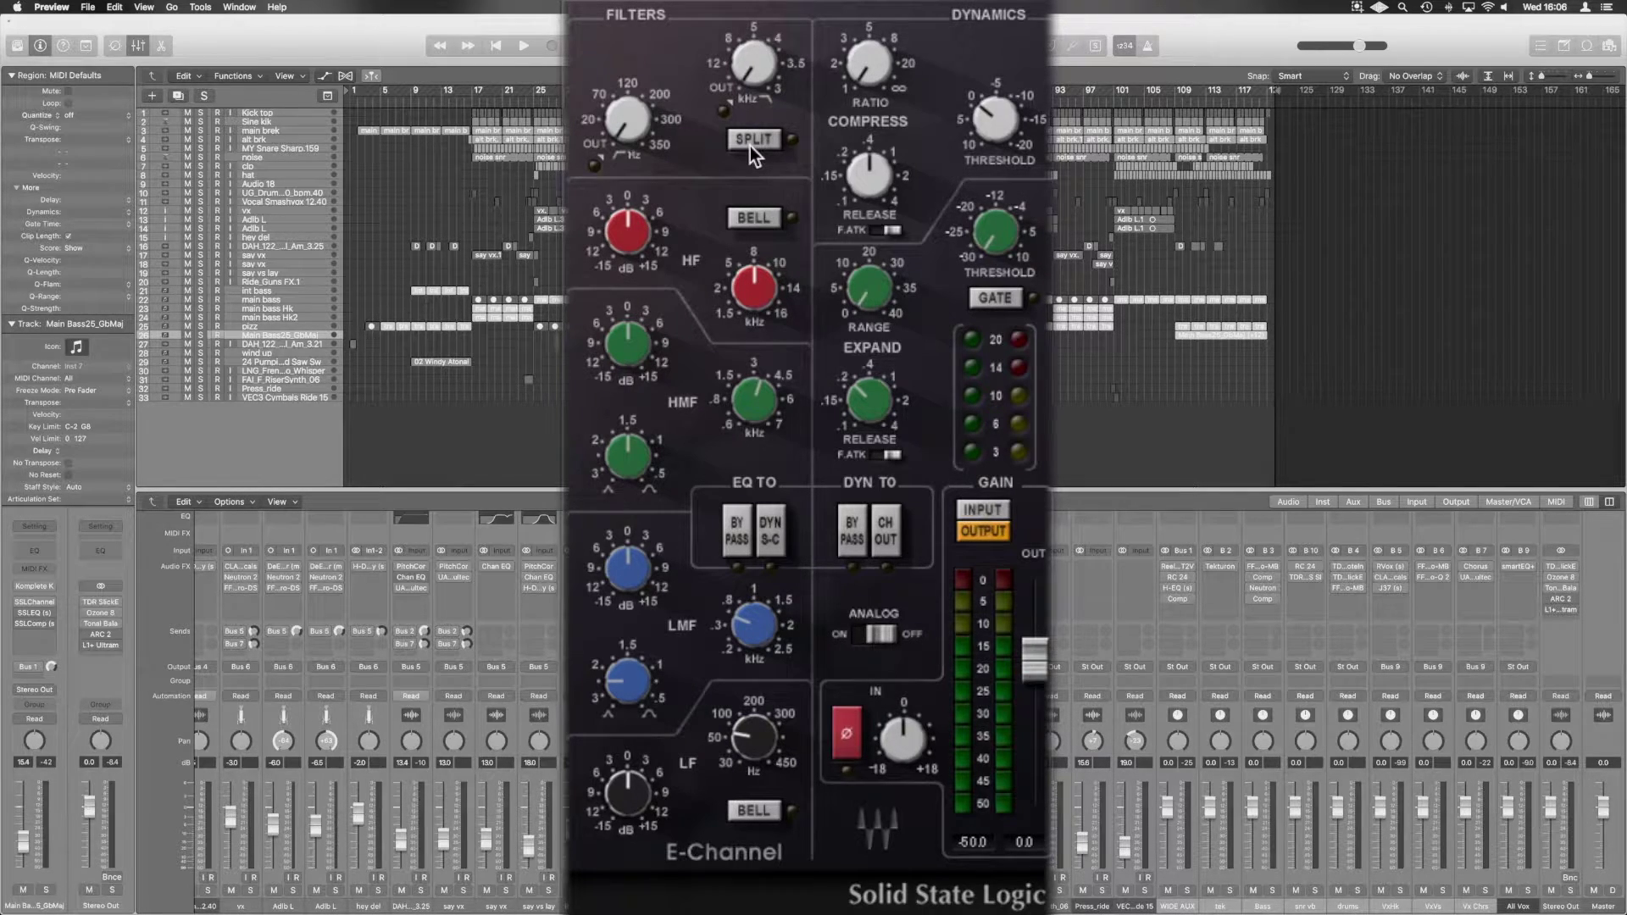
left_click(752, 139)
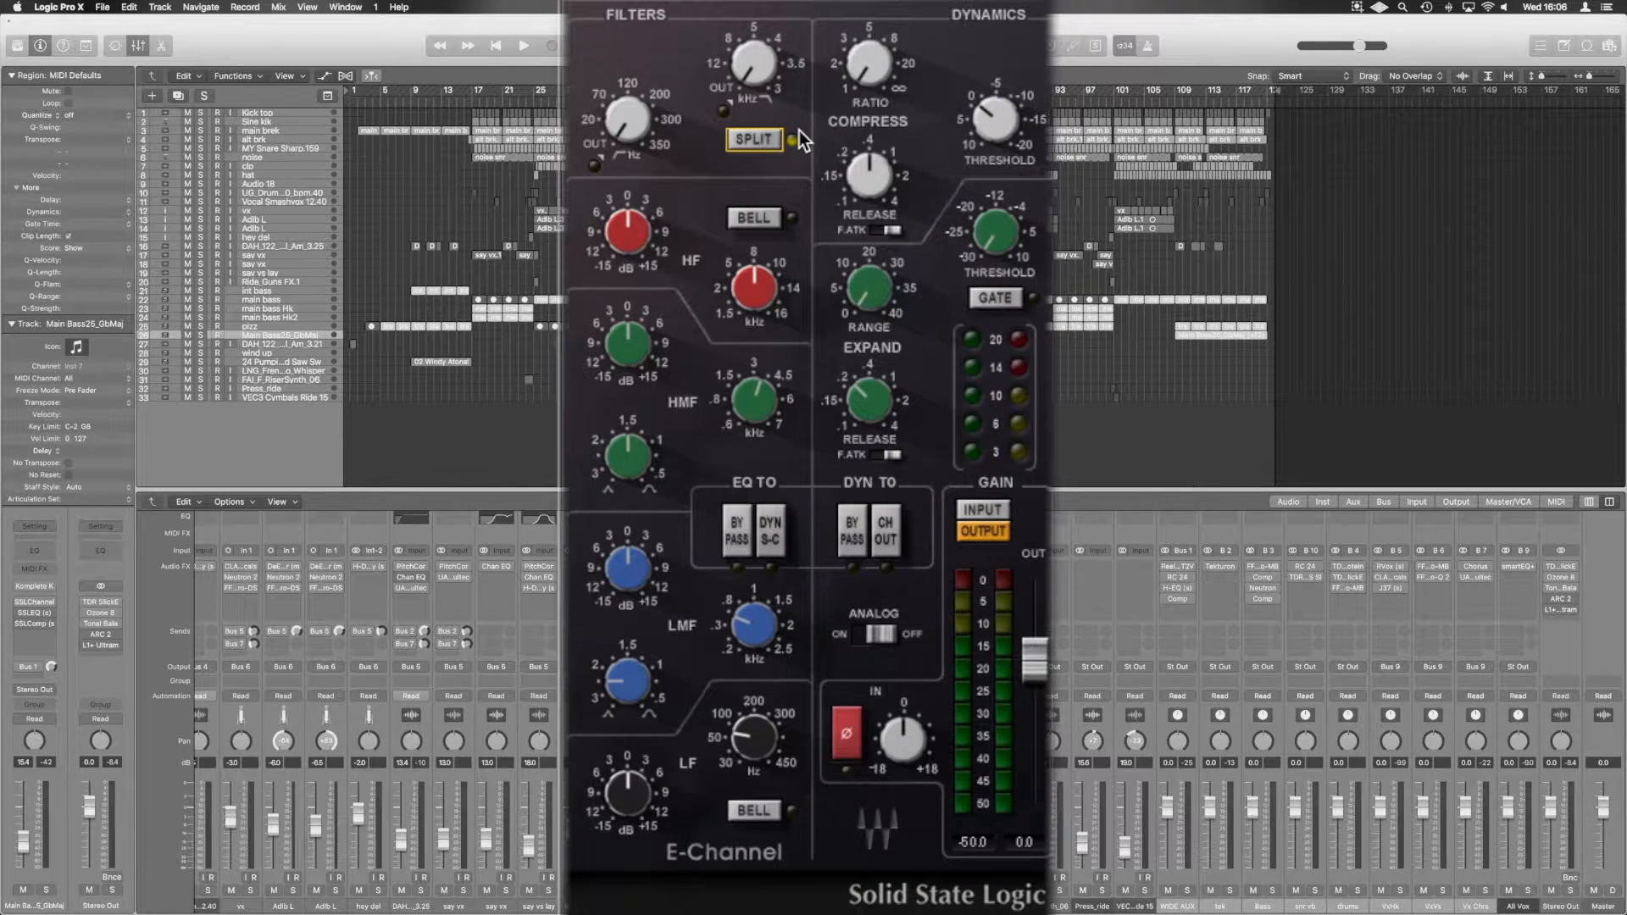
mouse_move(660, 348)
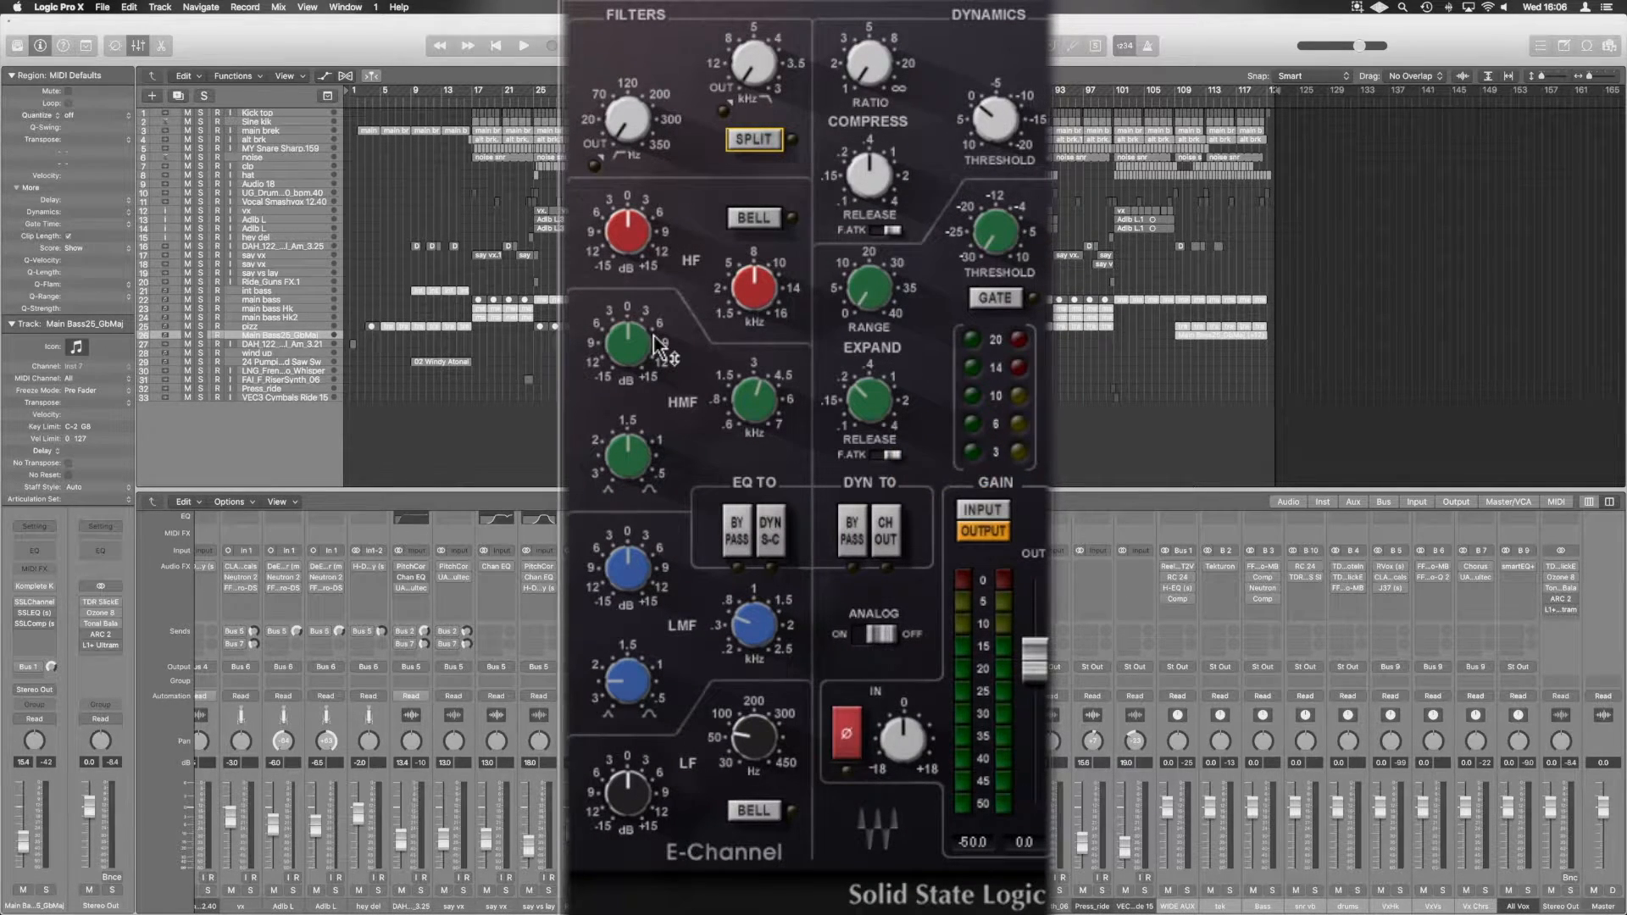
mouse_move(587, 446)
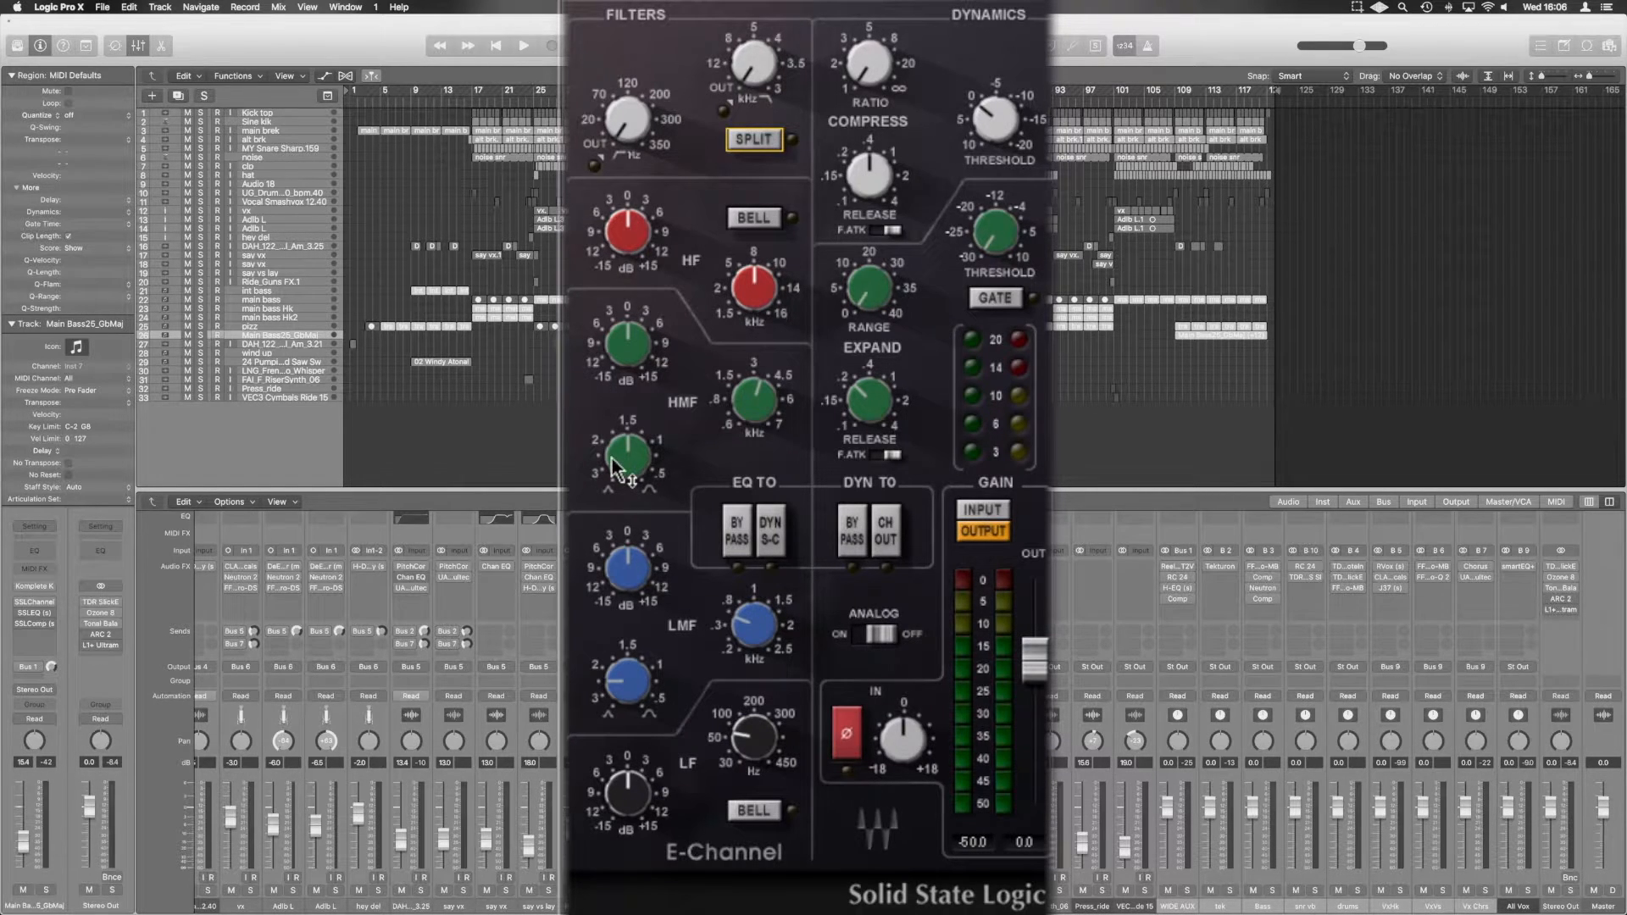
mouse_move(659, 425)
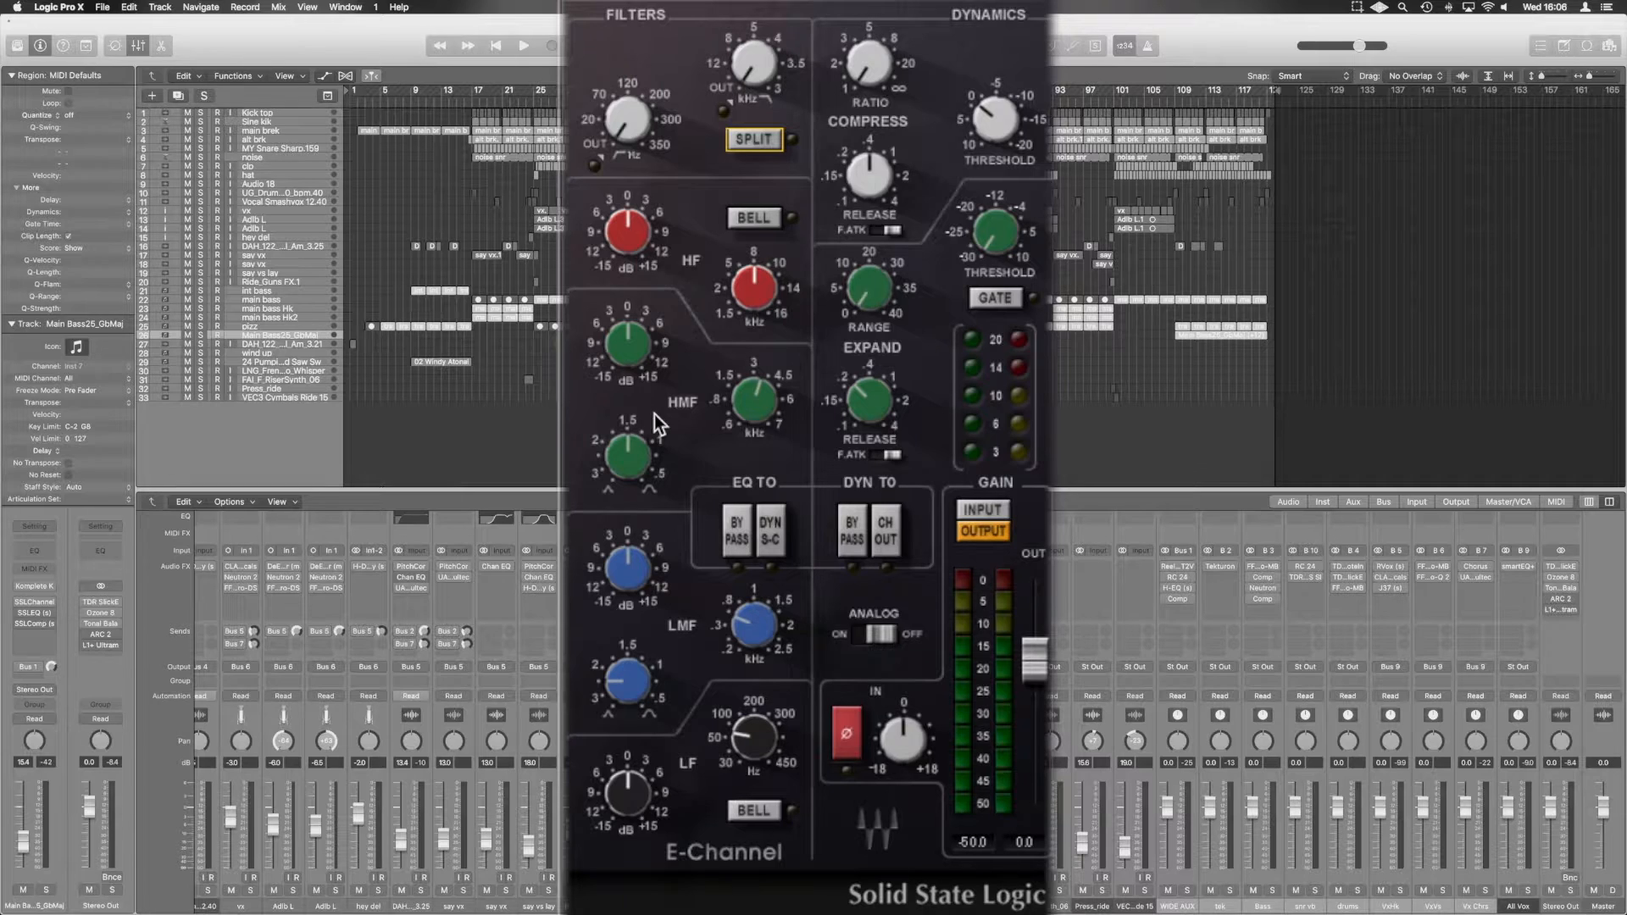
left_click(754, 218)
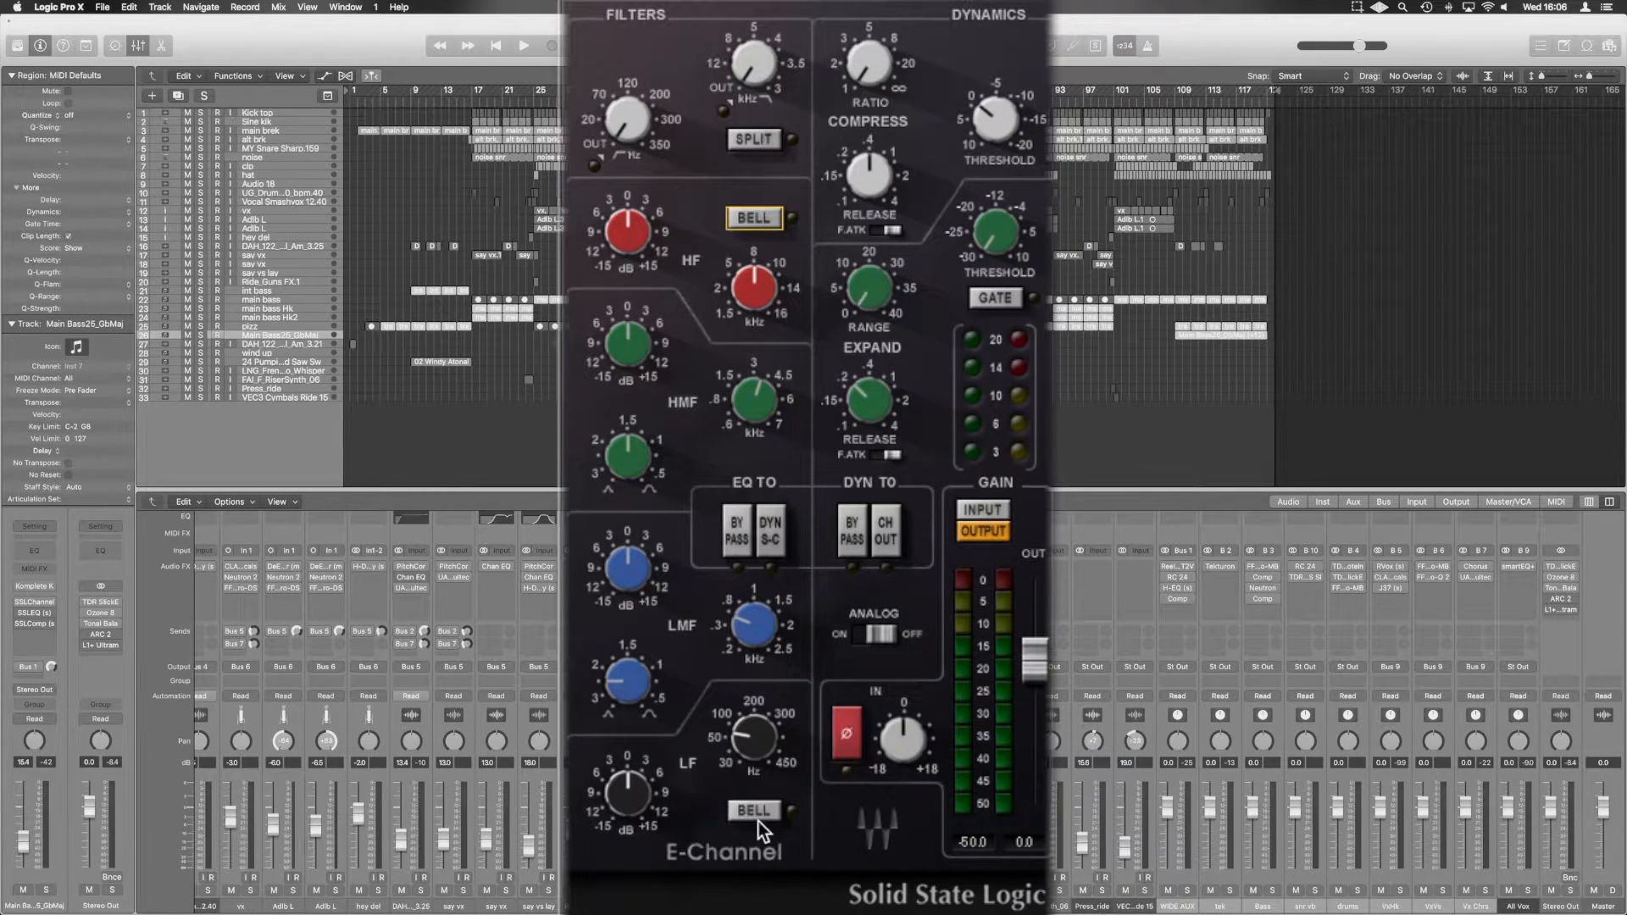
left_click(754, 217)
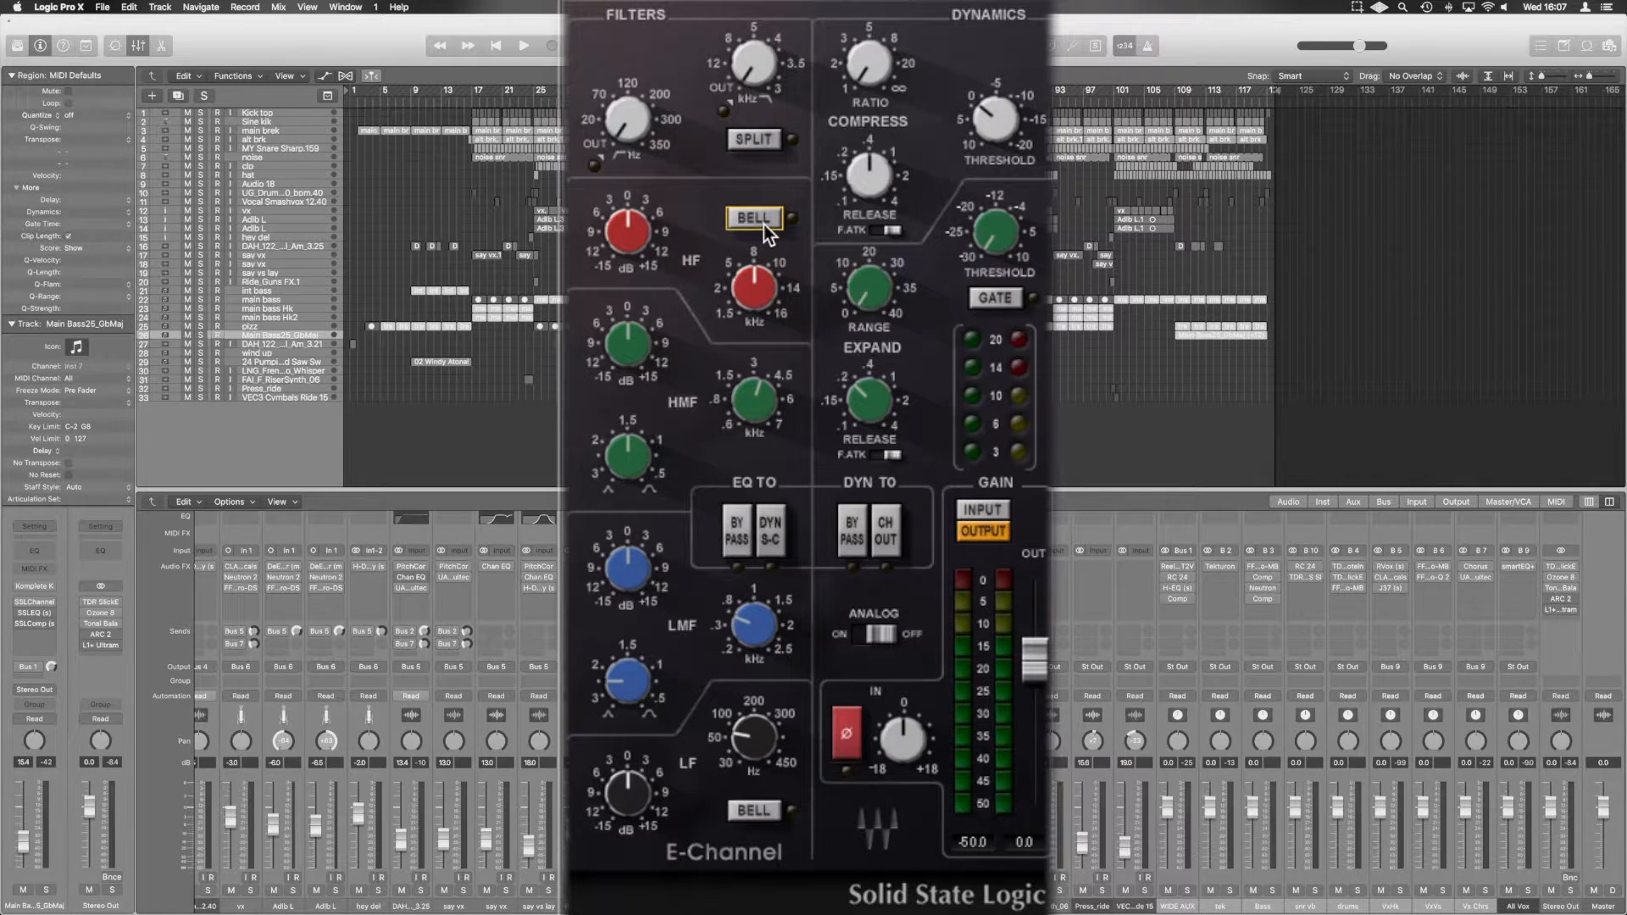
mouse_move(660, 457)
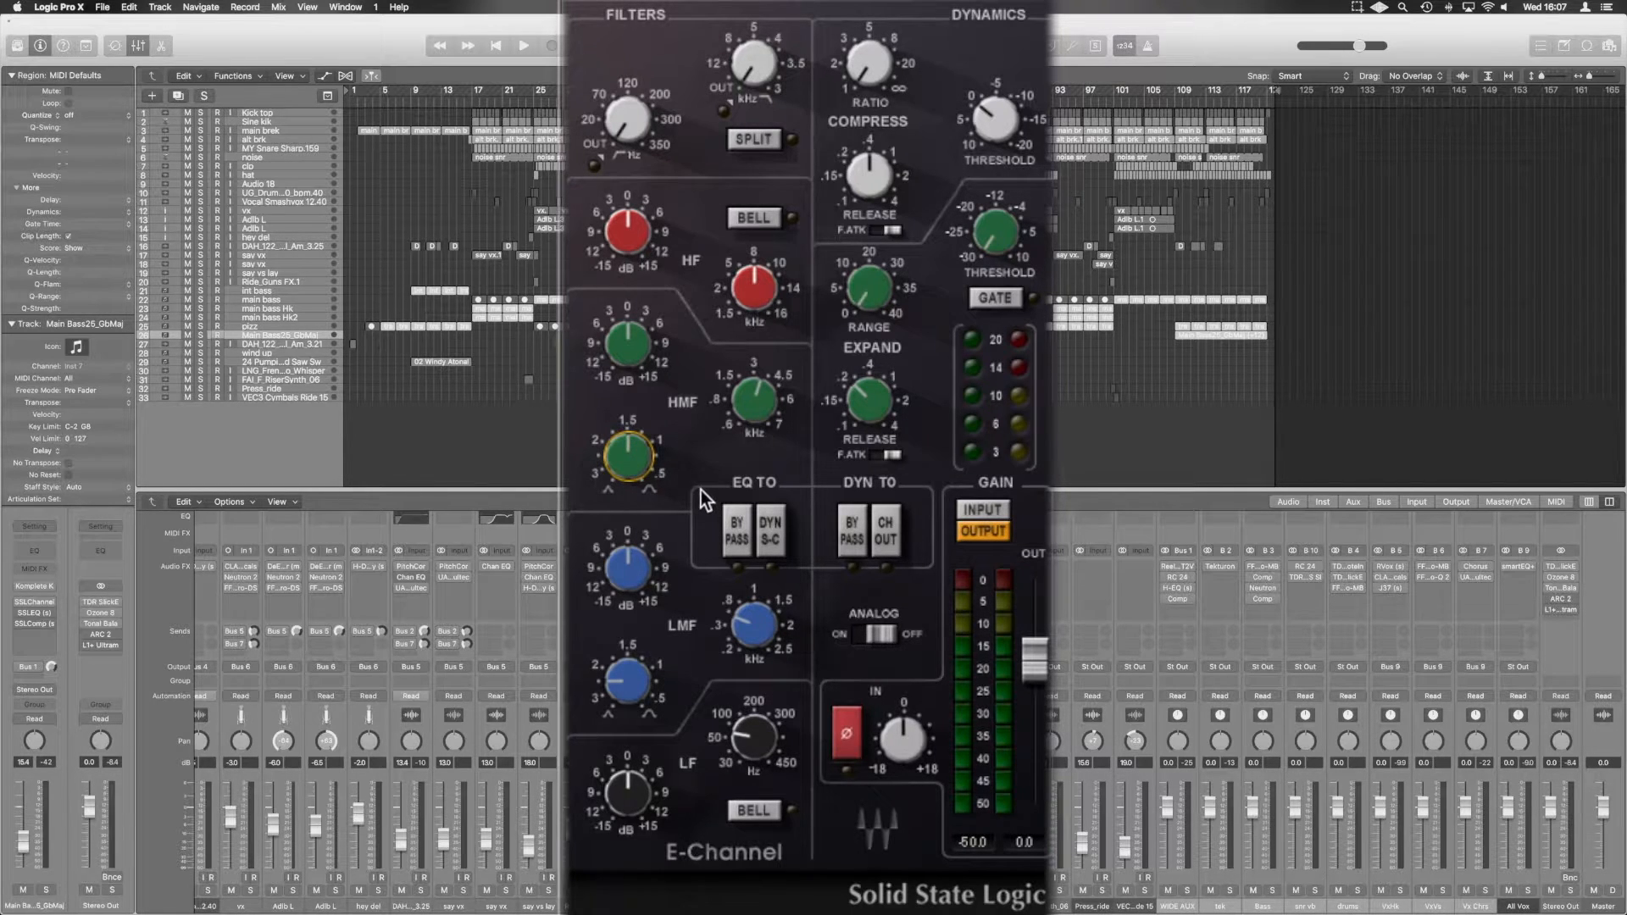
mouse_move(745, 546)
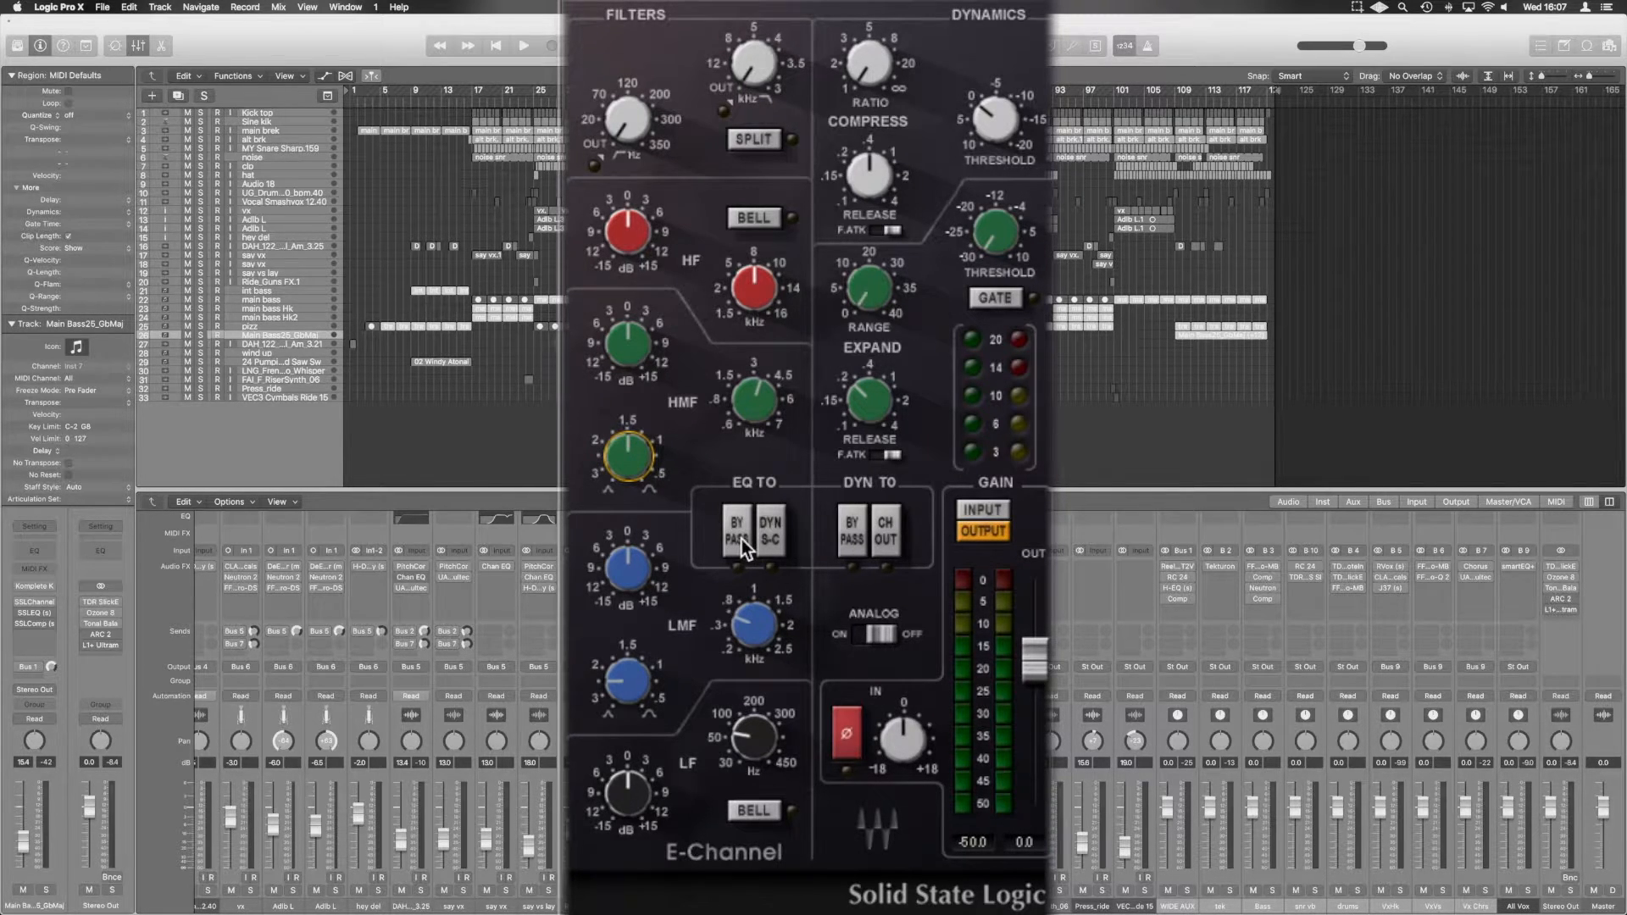
left_click(737, 531)
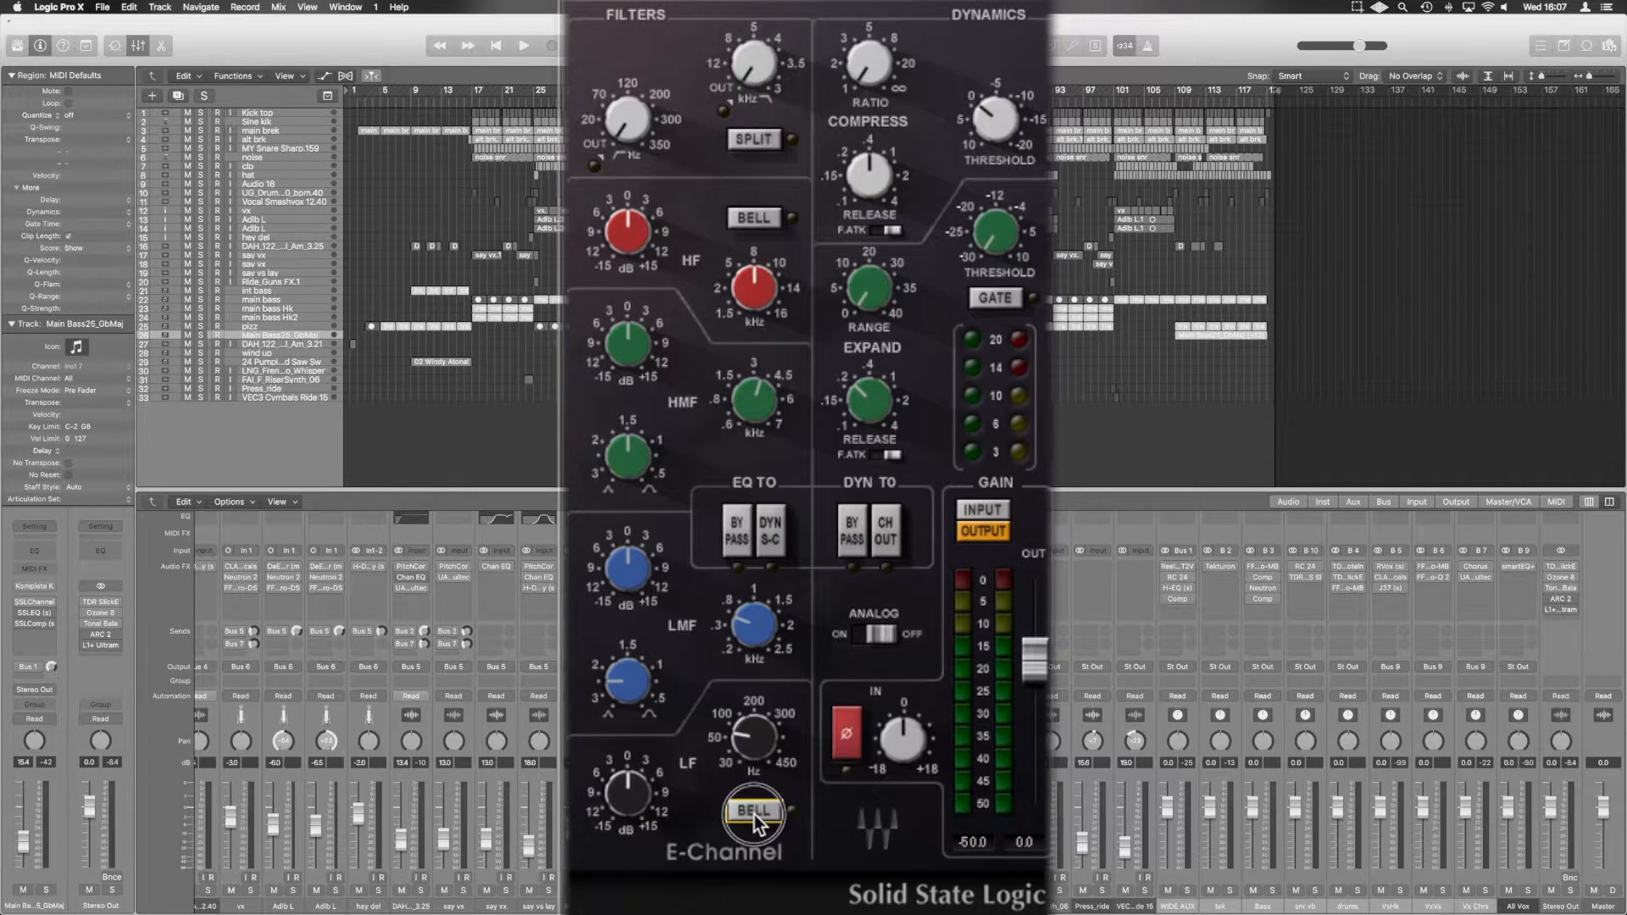
left_click(754, 810)
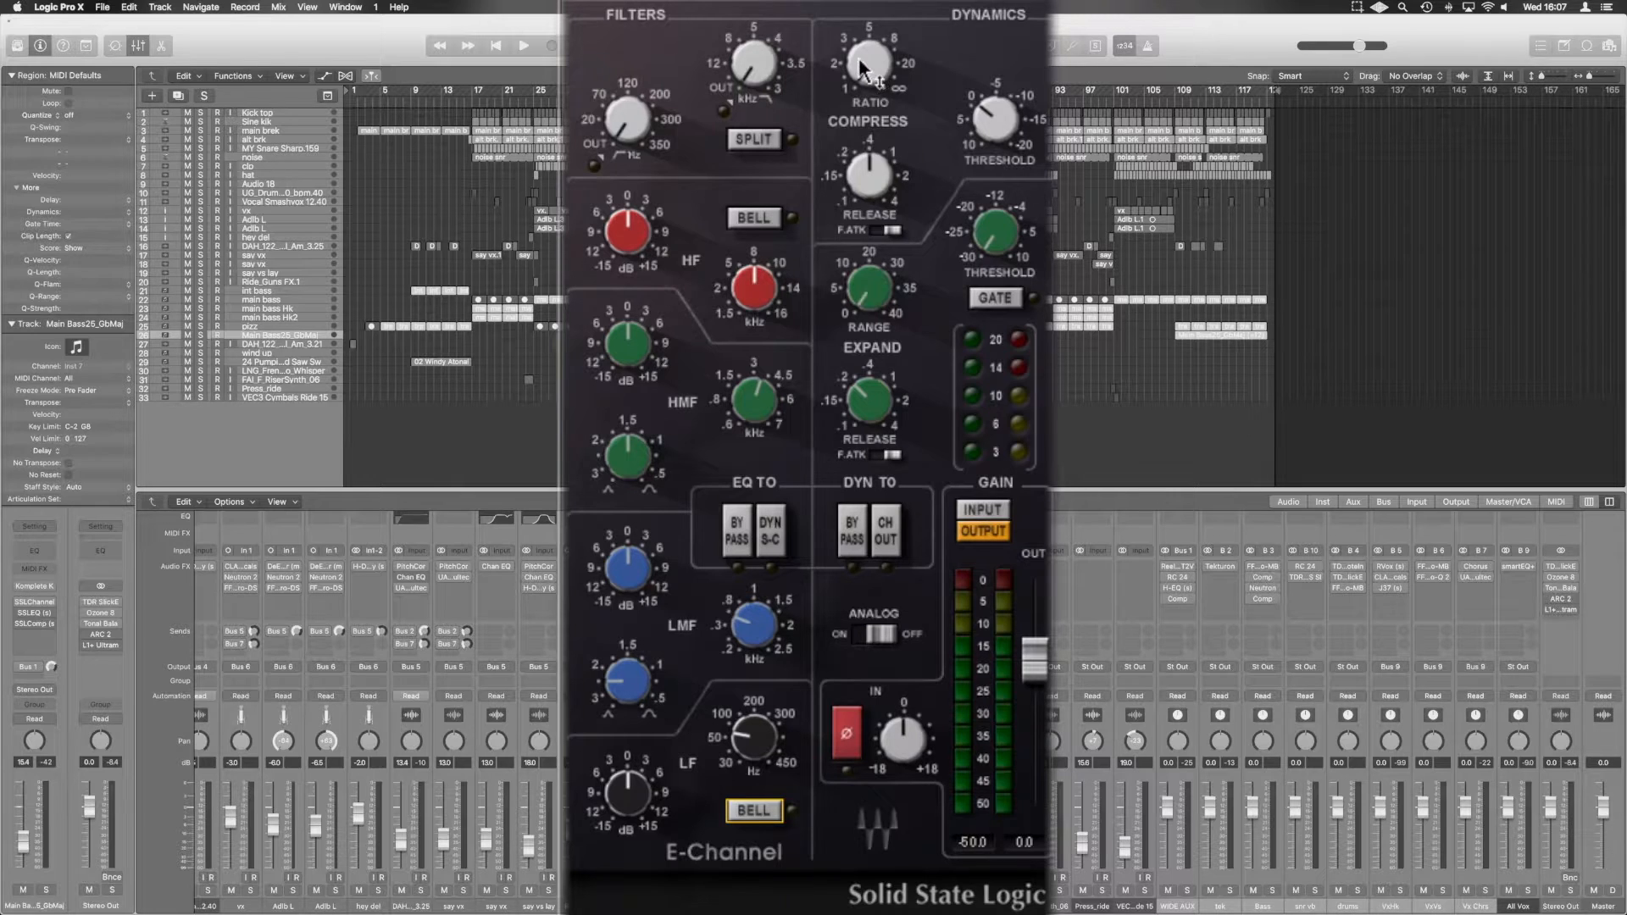
left_click(869, 65)
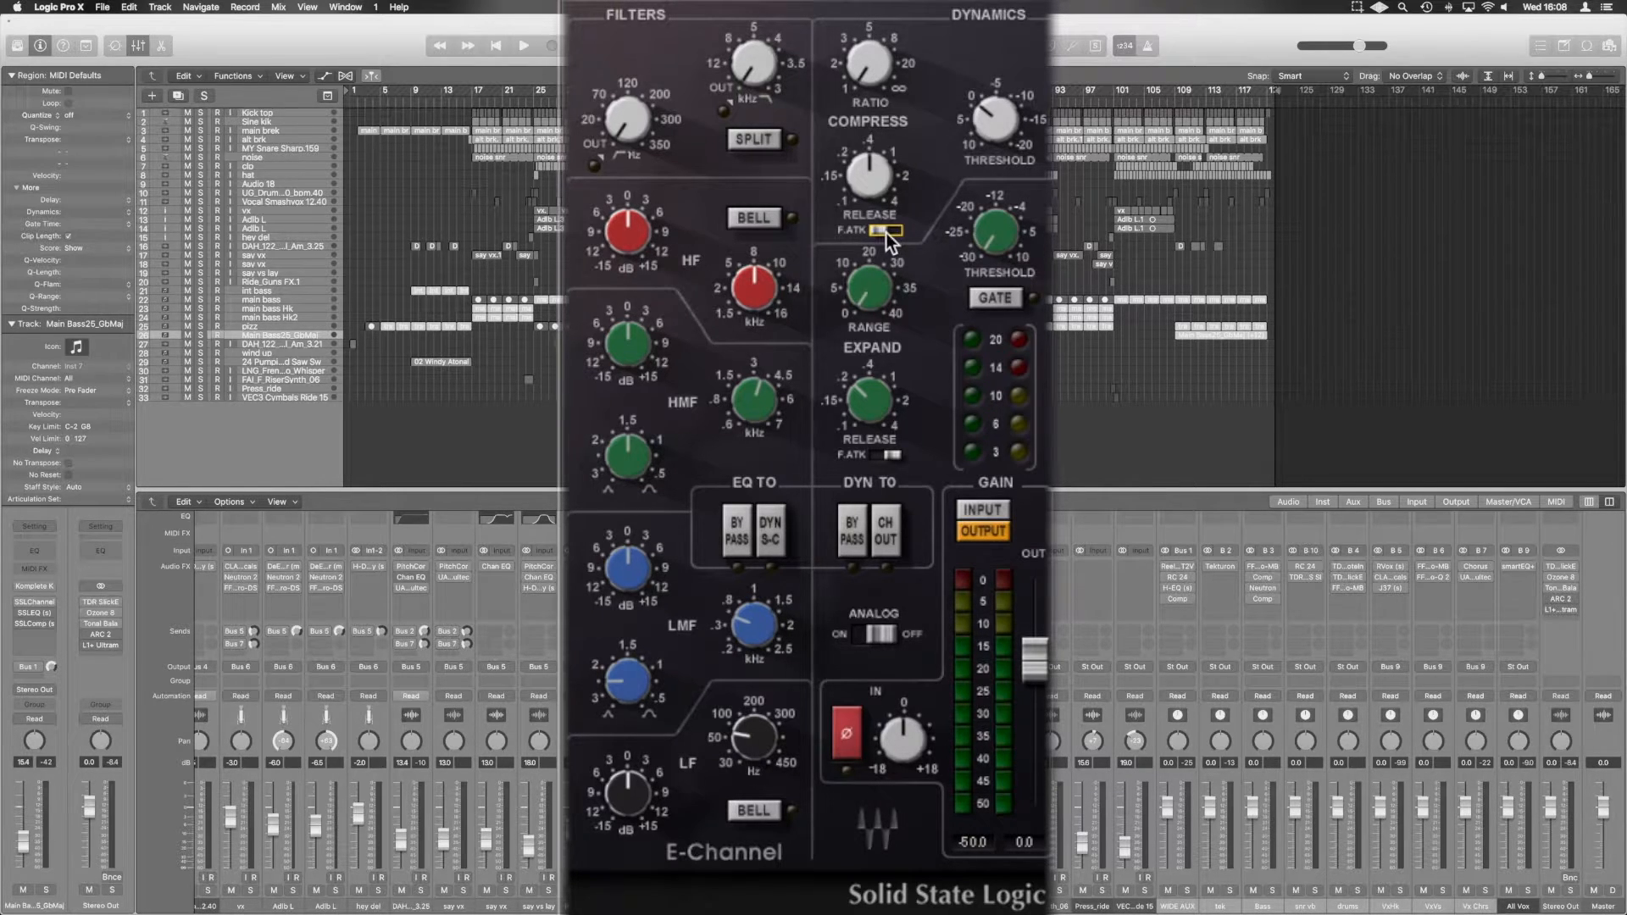
mouse_move(991, 322)
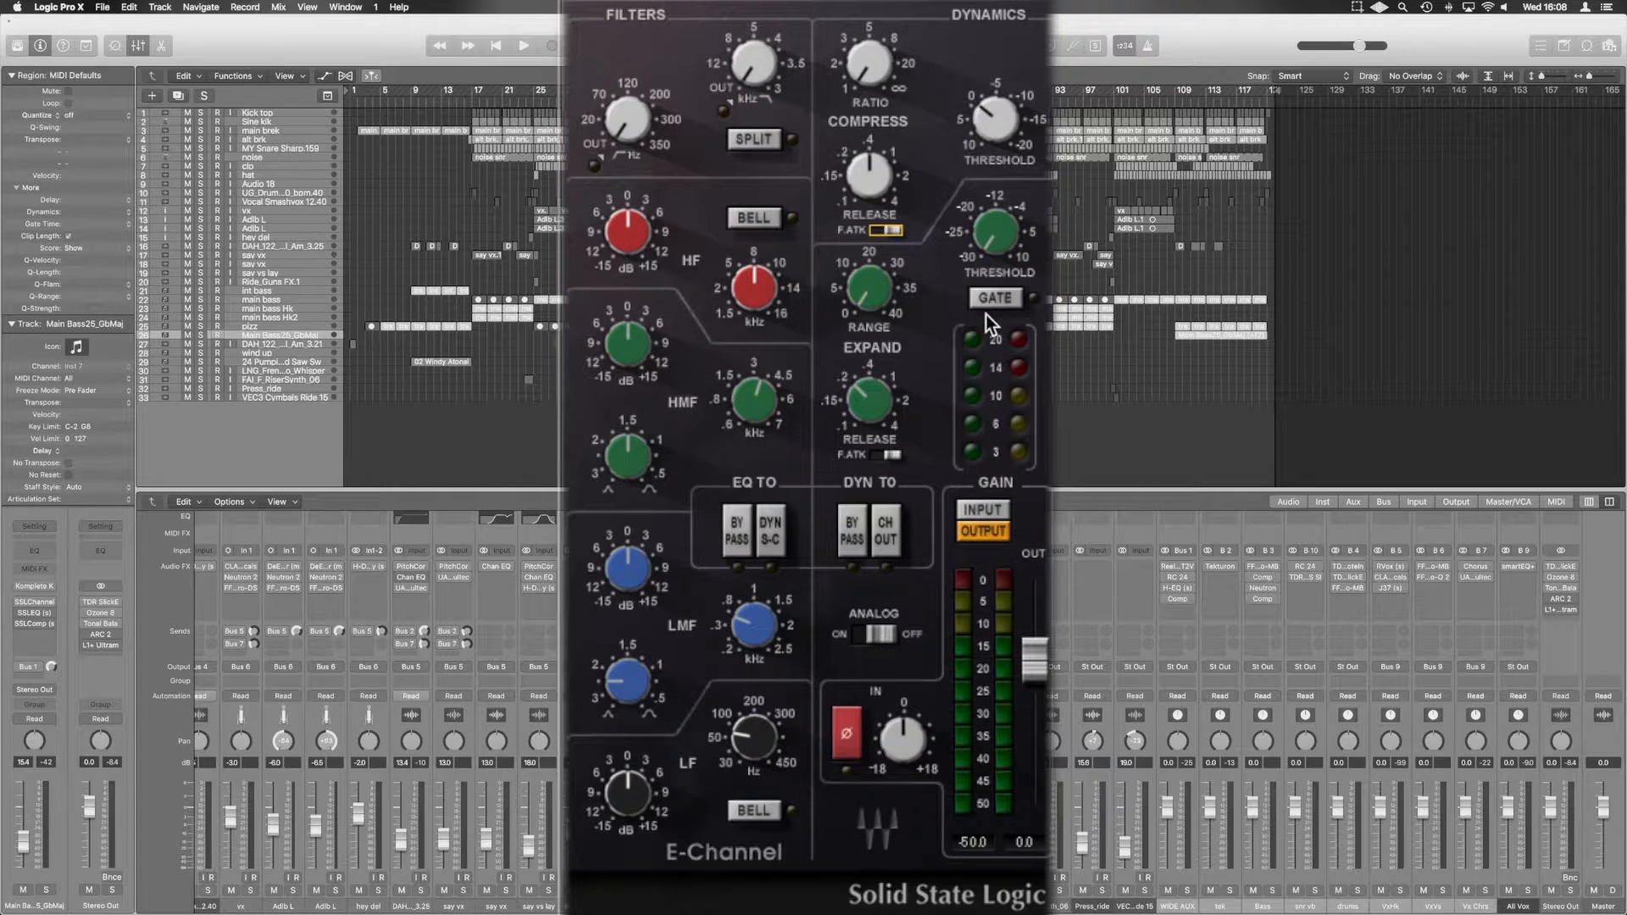
- Engage the E-Channel GATE and enable DYN TO CH OUT
left_click(994, 298)
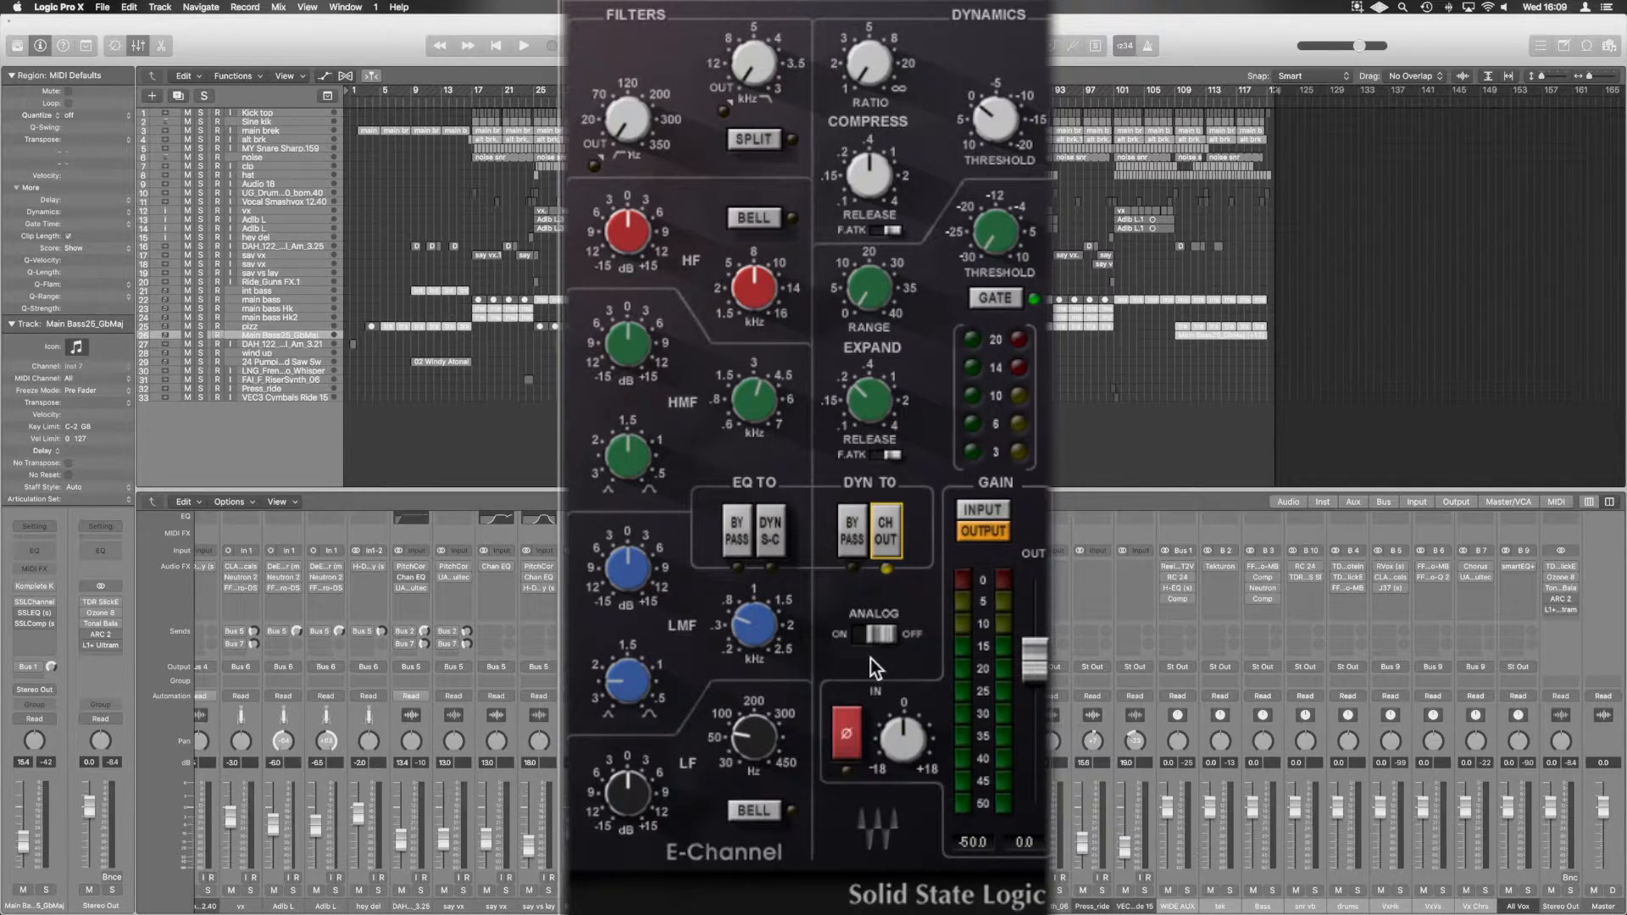
left_click(875, 634)
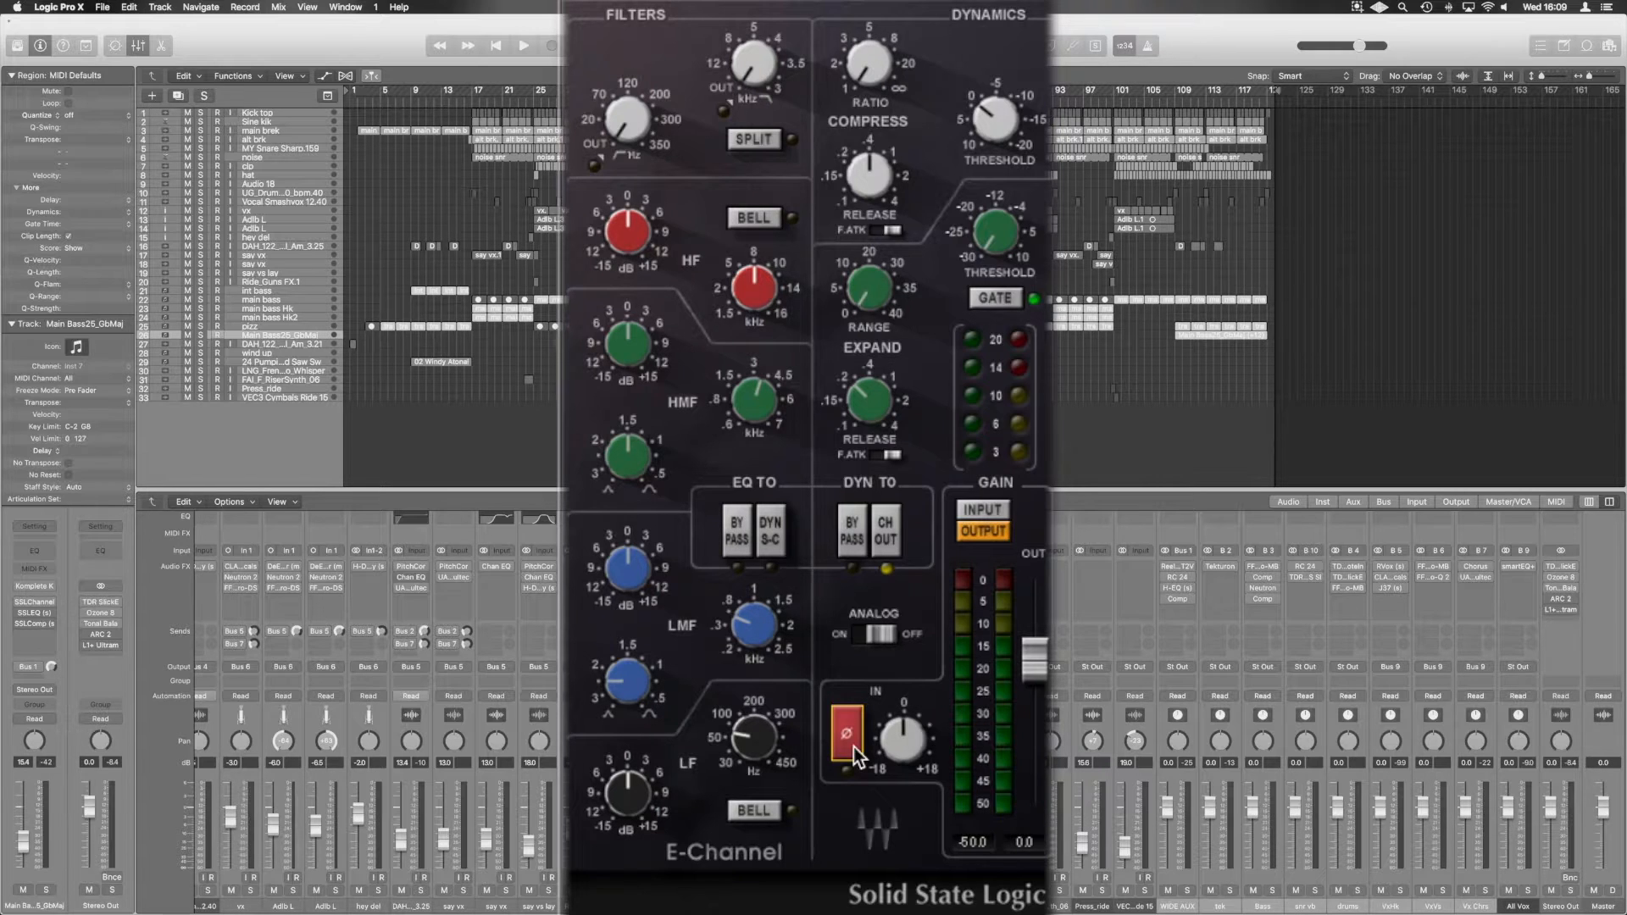
mouse_move(1040, 670)
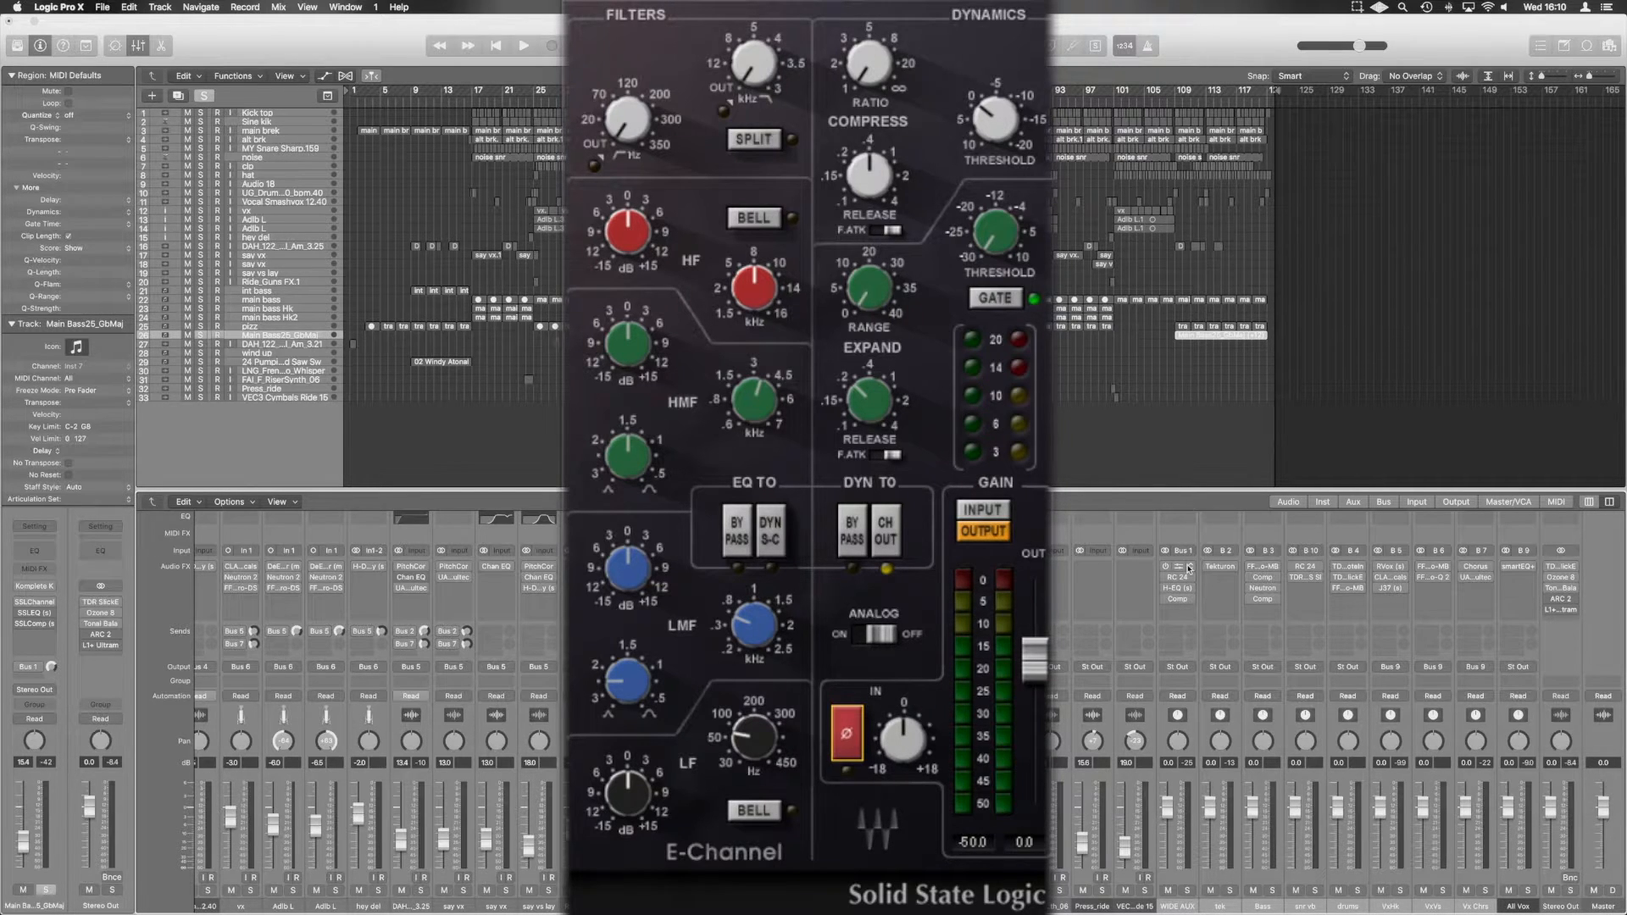
mouse_move(1183, 569)
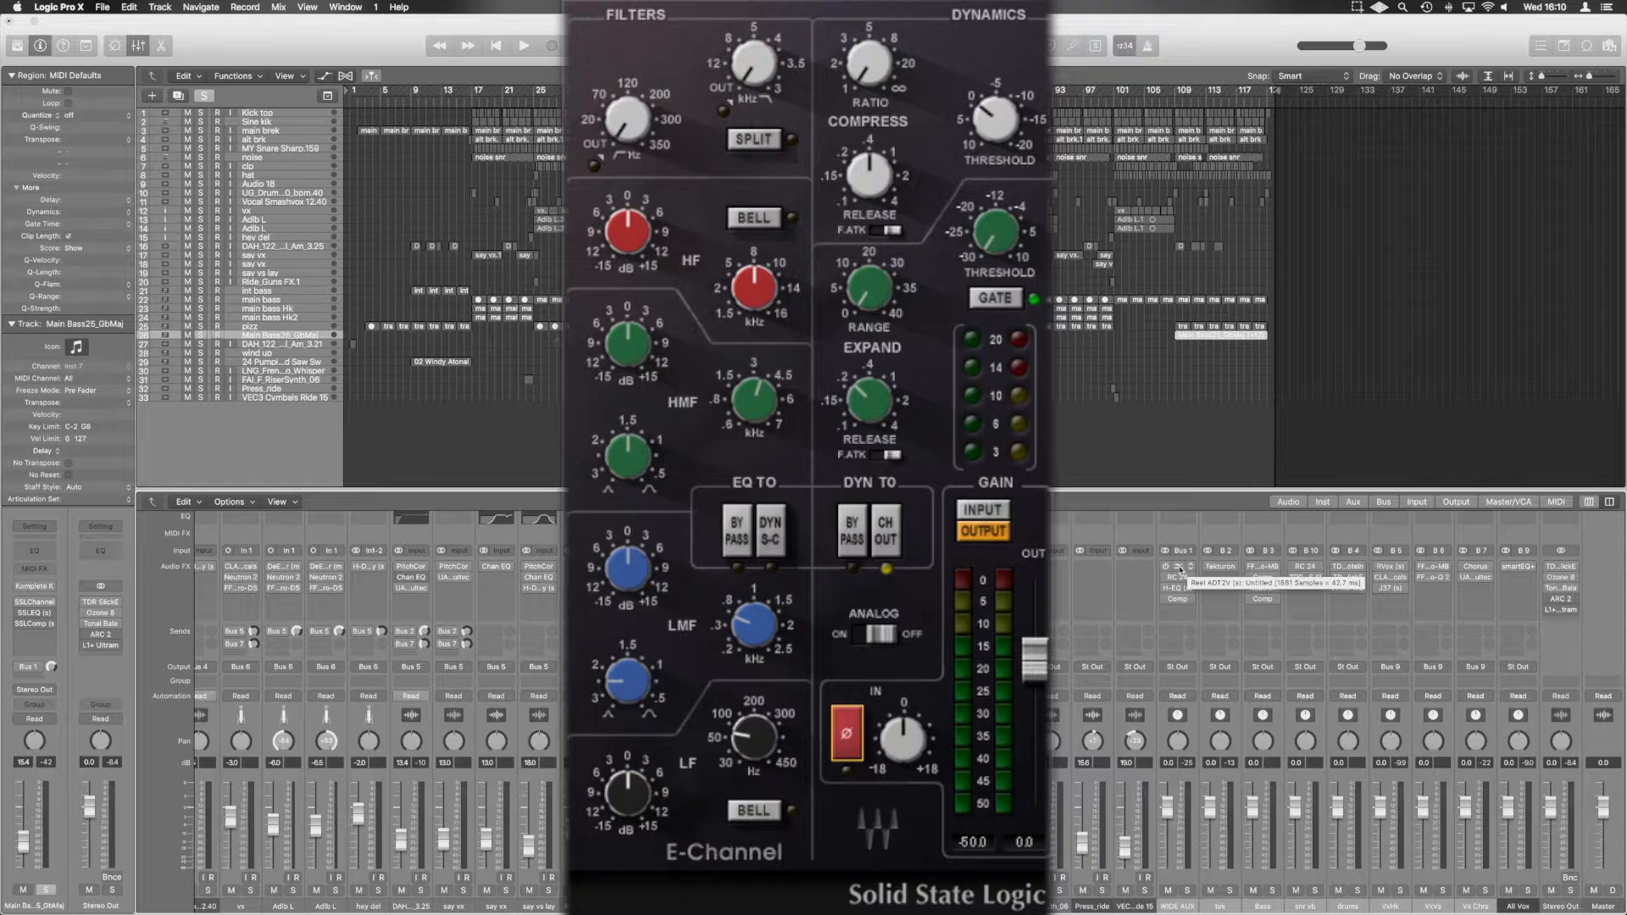
- Start song playback so the bass hits the E-Channel meters
left_click(523, 44)
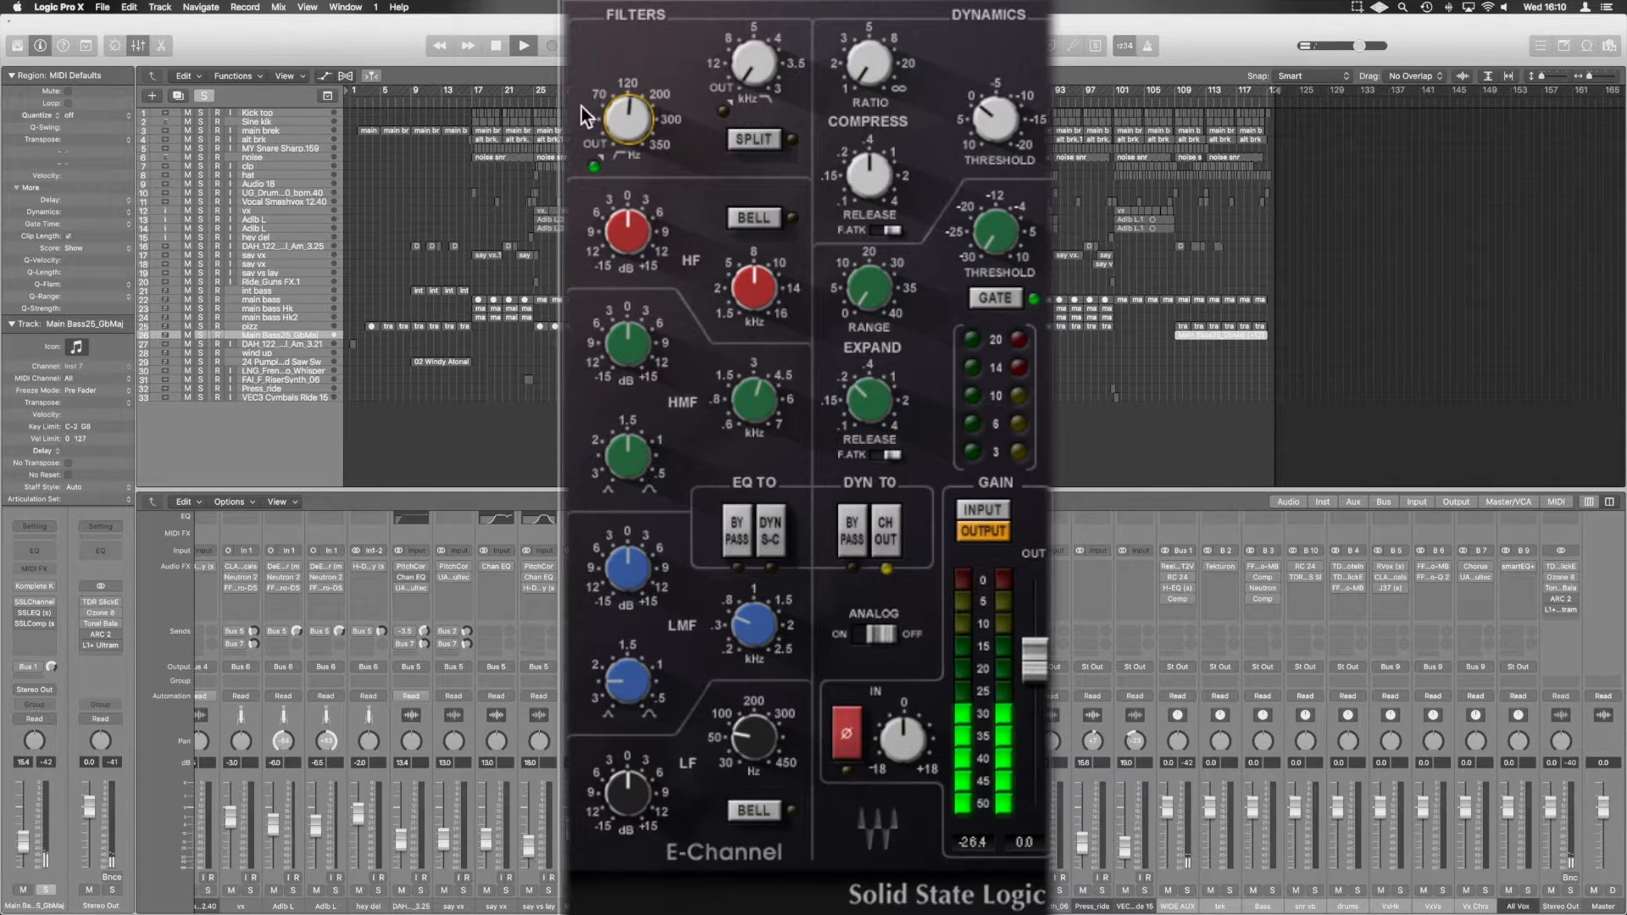
- Raise the bass high-pass filter frequency and toggle EQ TO DYN S-C on and off
left_click_drag(628, 114, 628, 99)
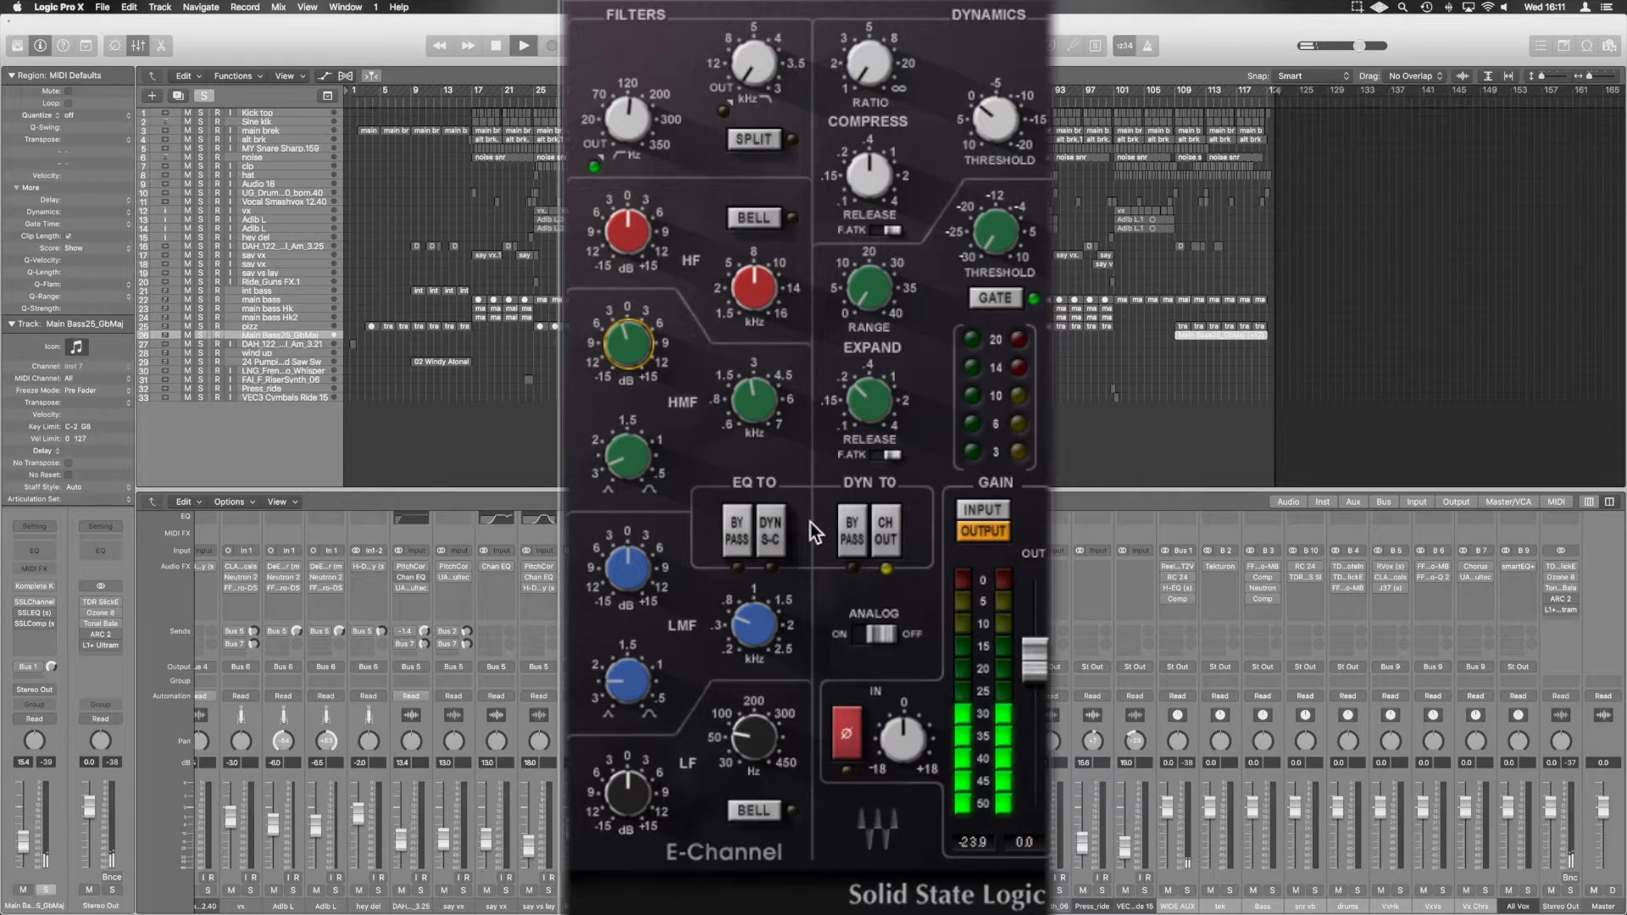
left_click(771, 529)
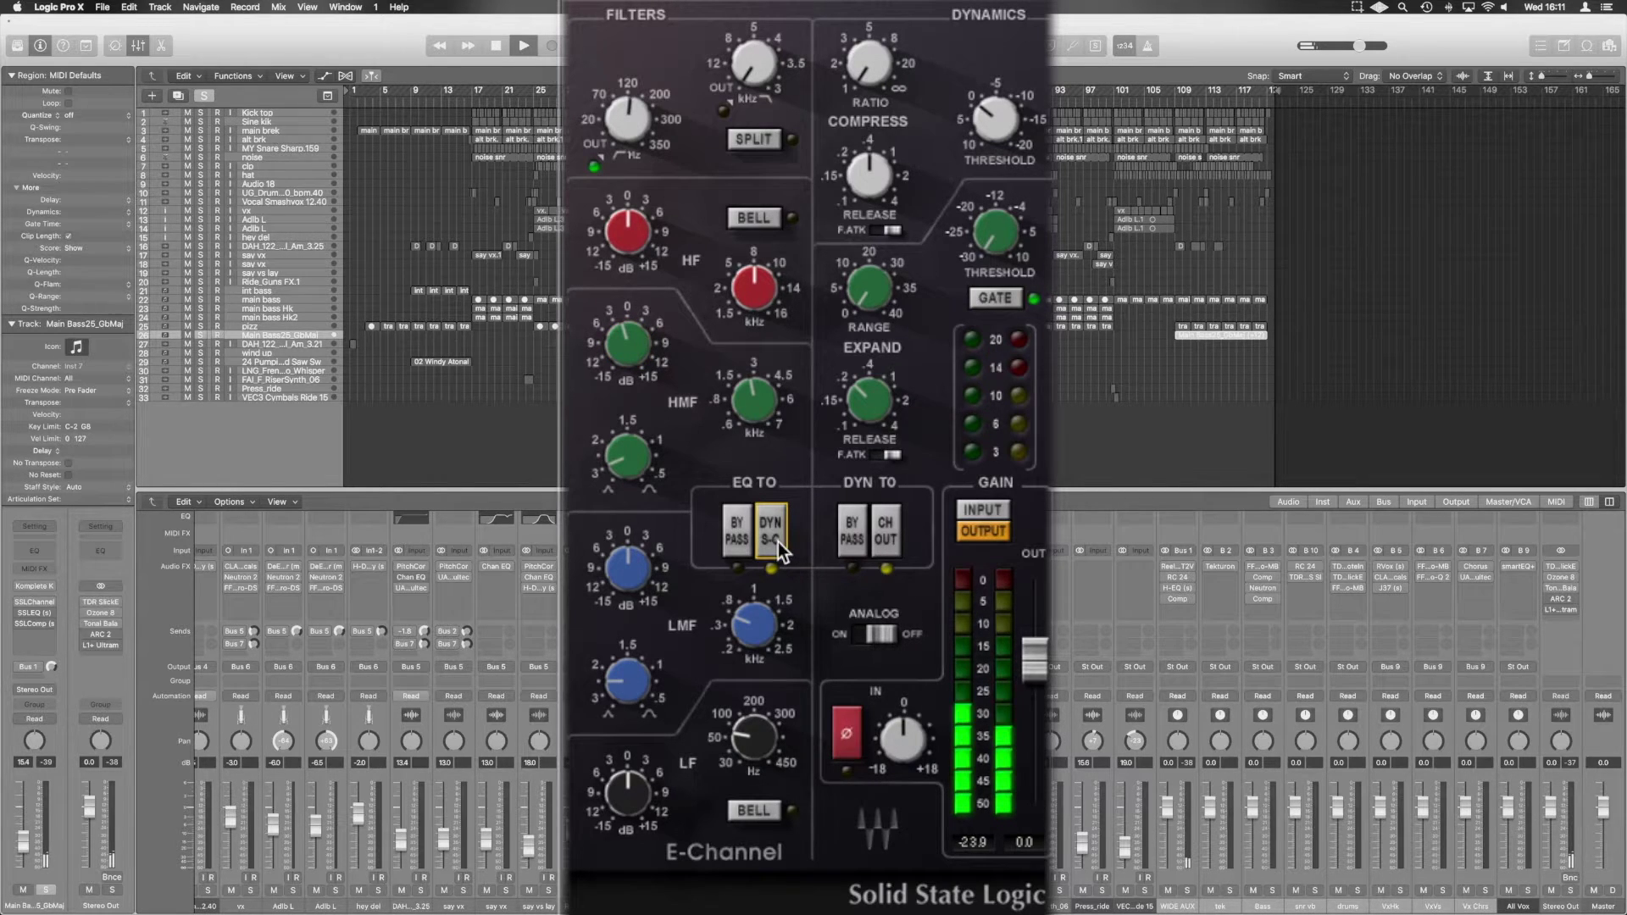
left_click(884, 541)
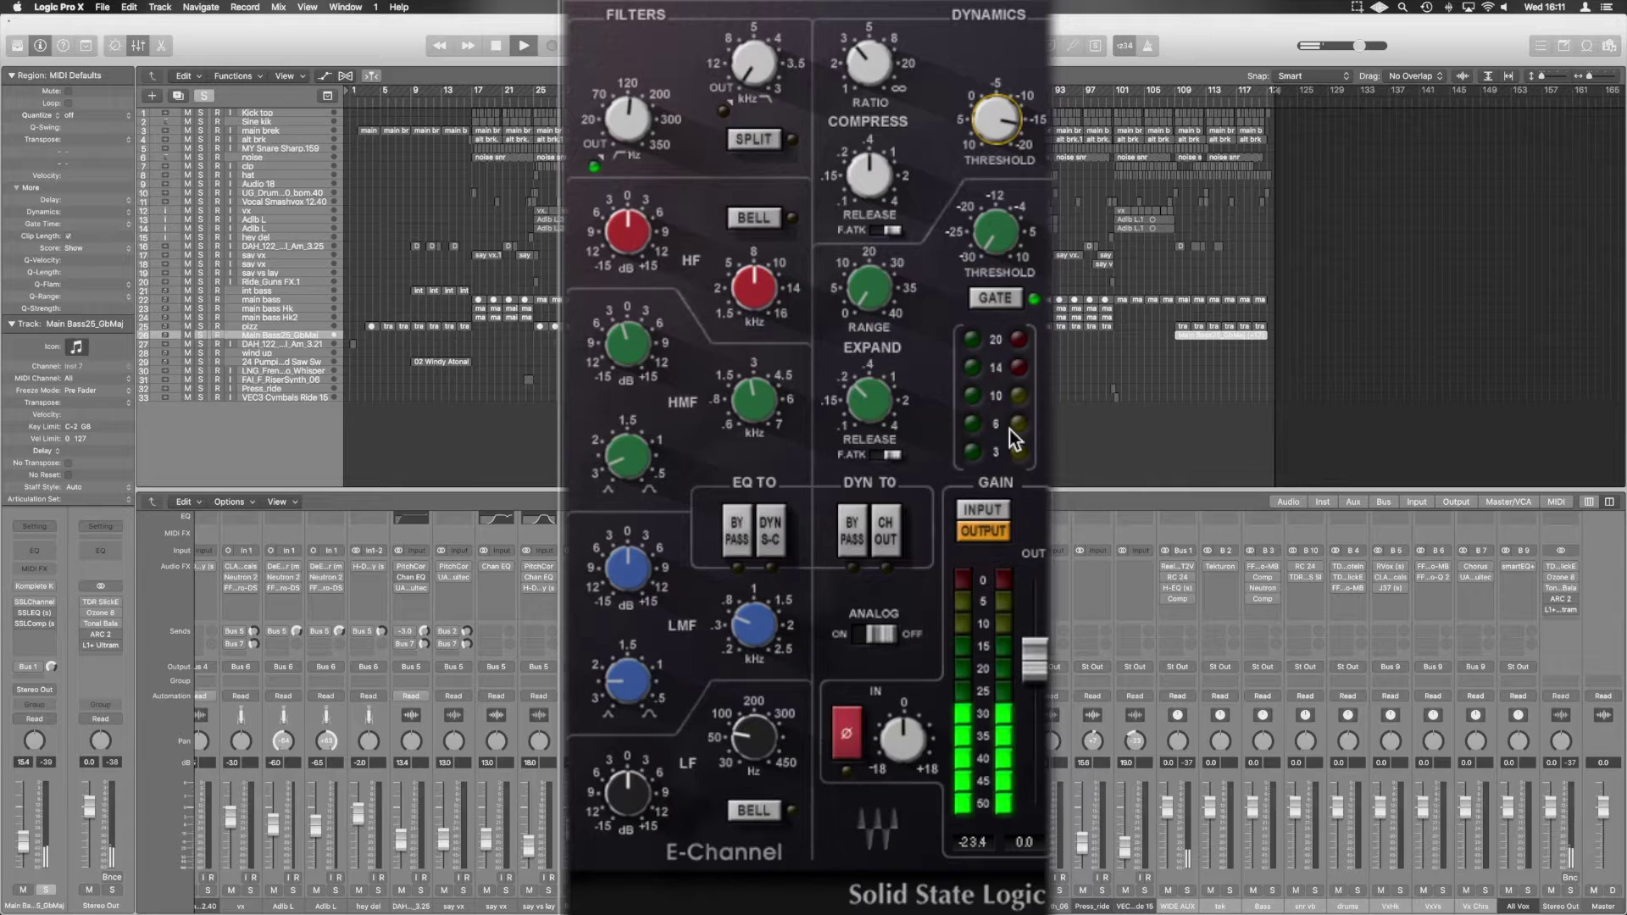
mouse_move(953, 397)
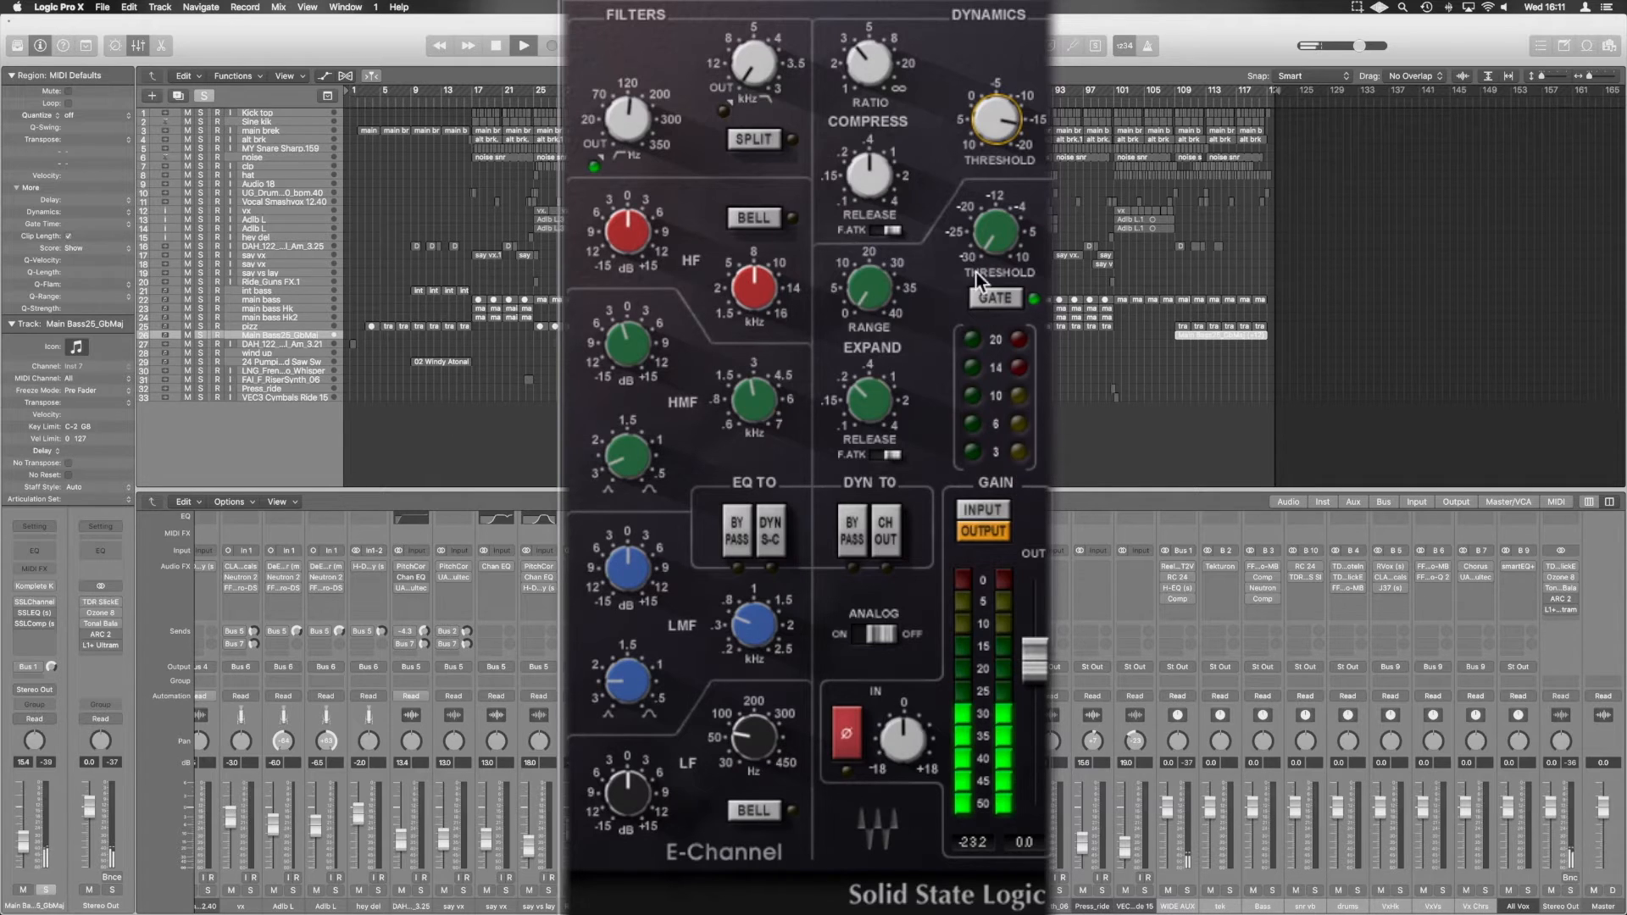
mouse_move(1025, 479)
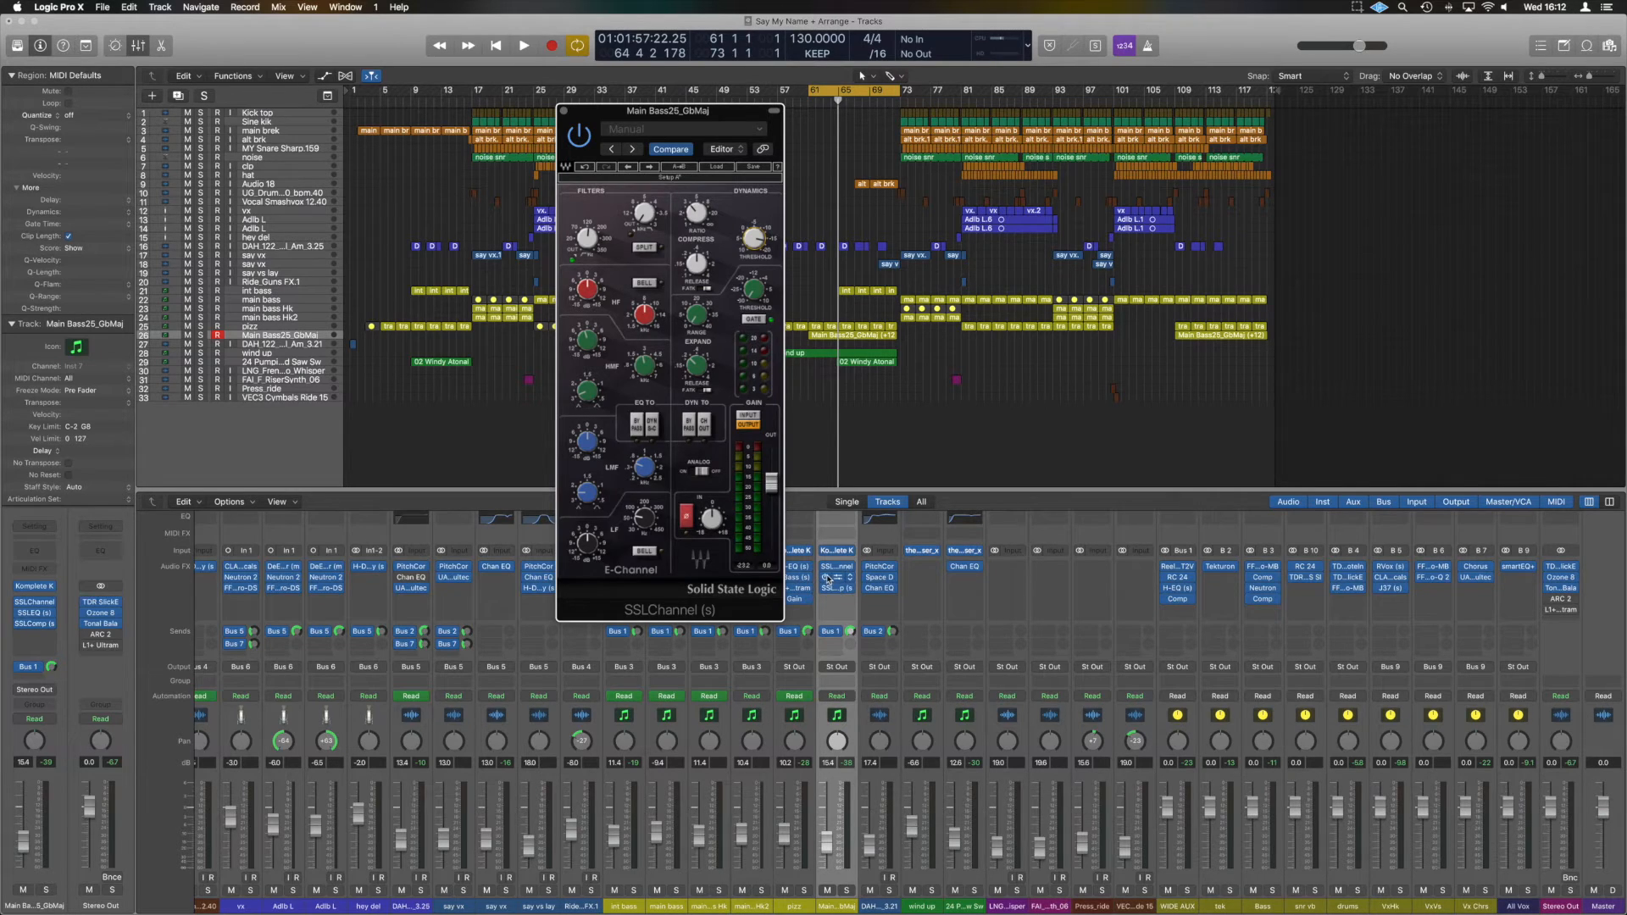
- Open the SSLComp insert window on the bass channel strip
left_click(33, 612)
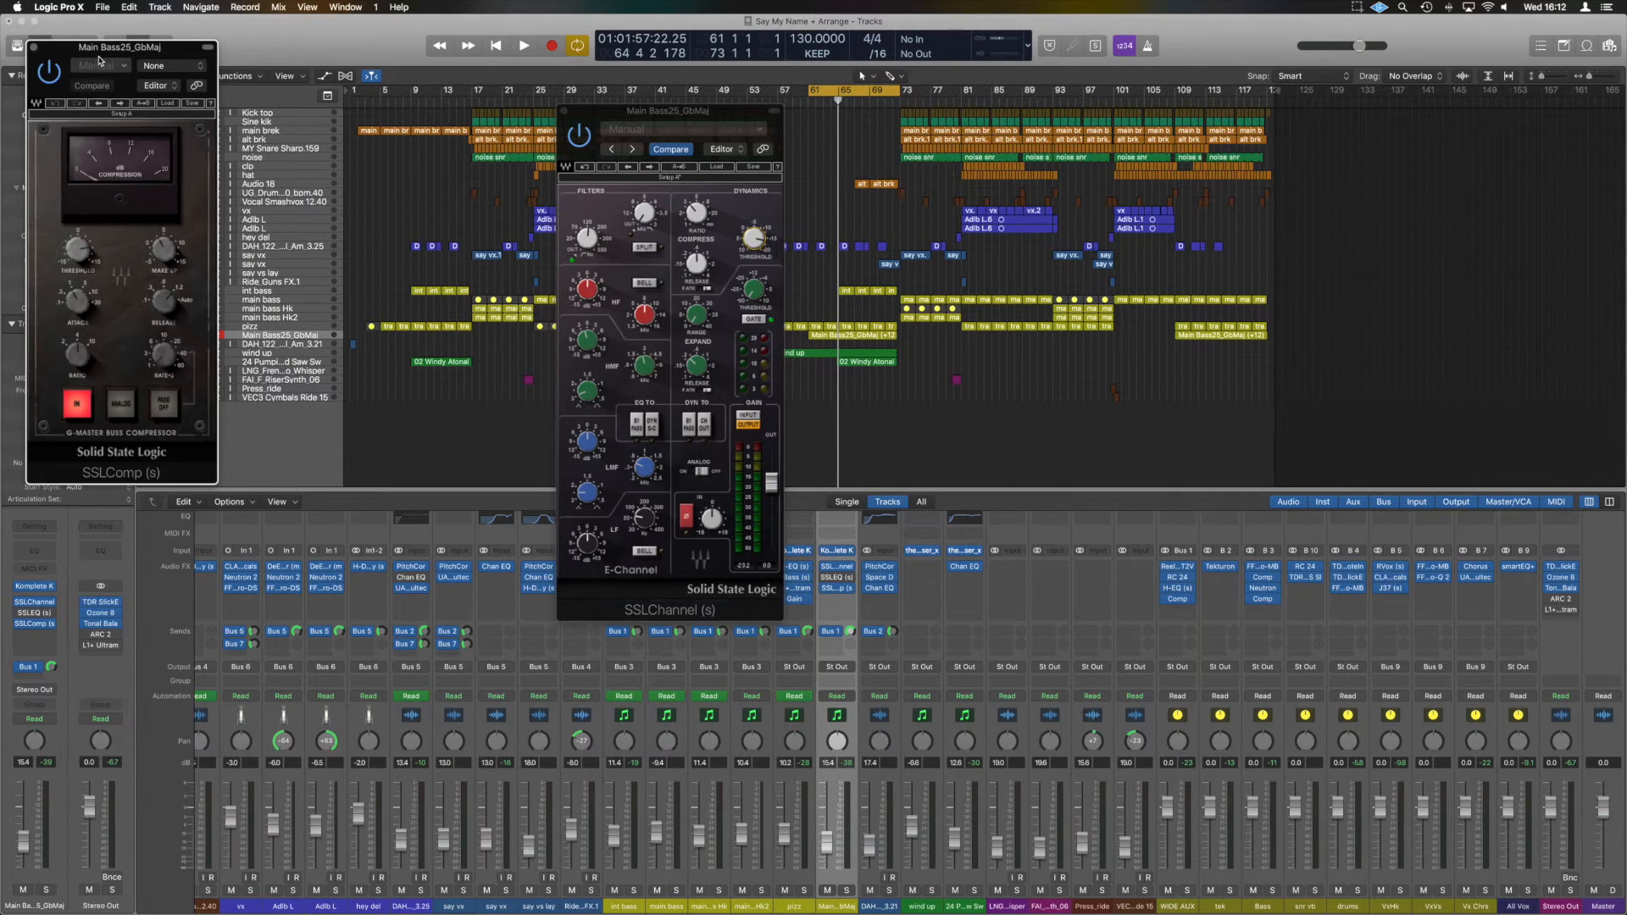